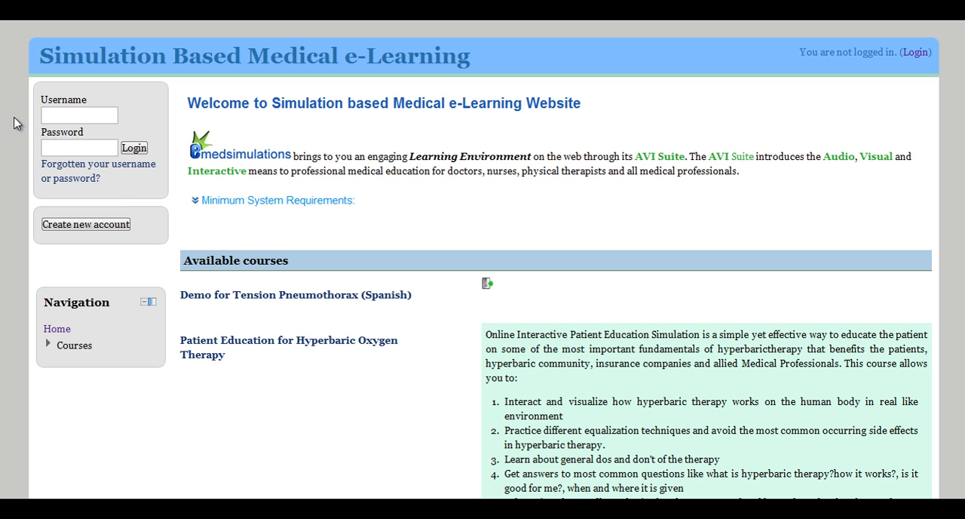
# Log in to the emedsimulations e-Learning site using the saved username and password.
pyautogui.click(79, 115)
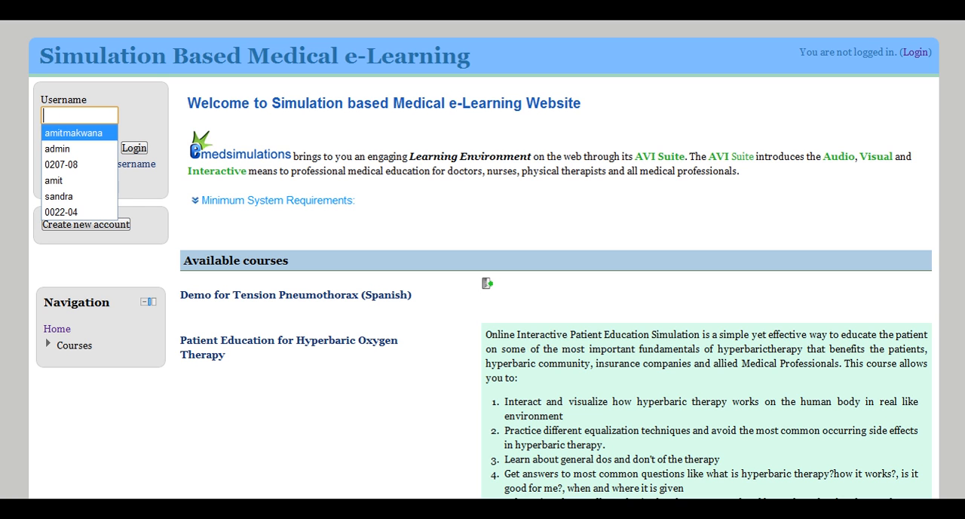
pyautogui.click(54, 180)
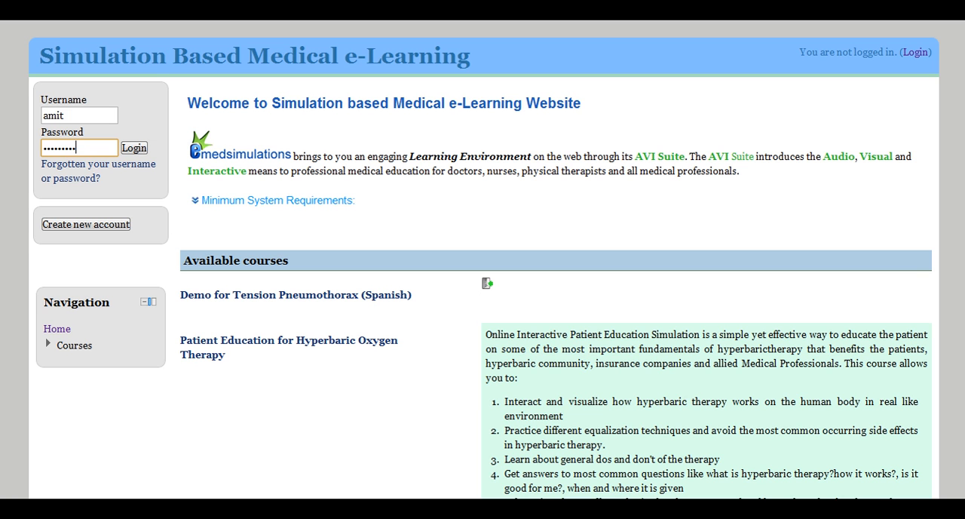
pyautogui.click(134, 147)
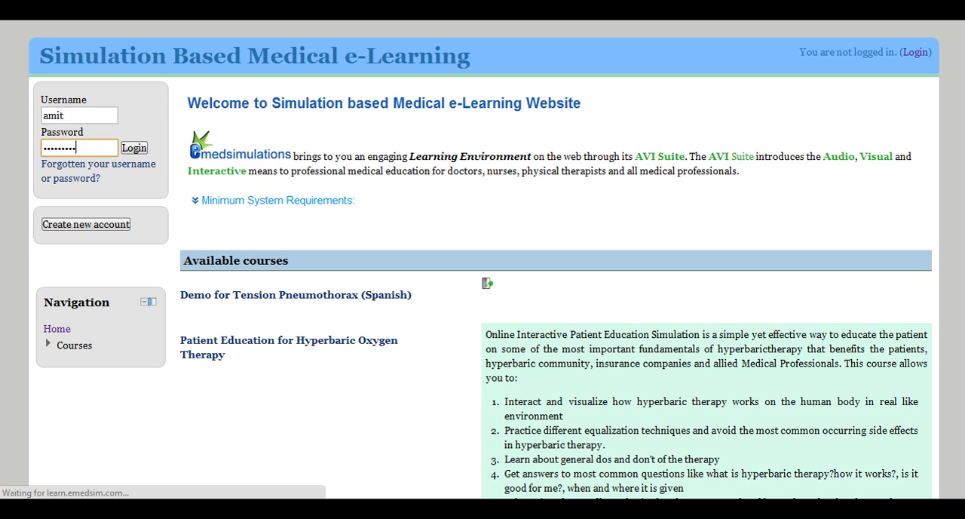
pyautogui.click(134, 147)
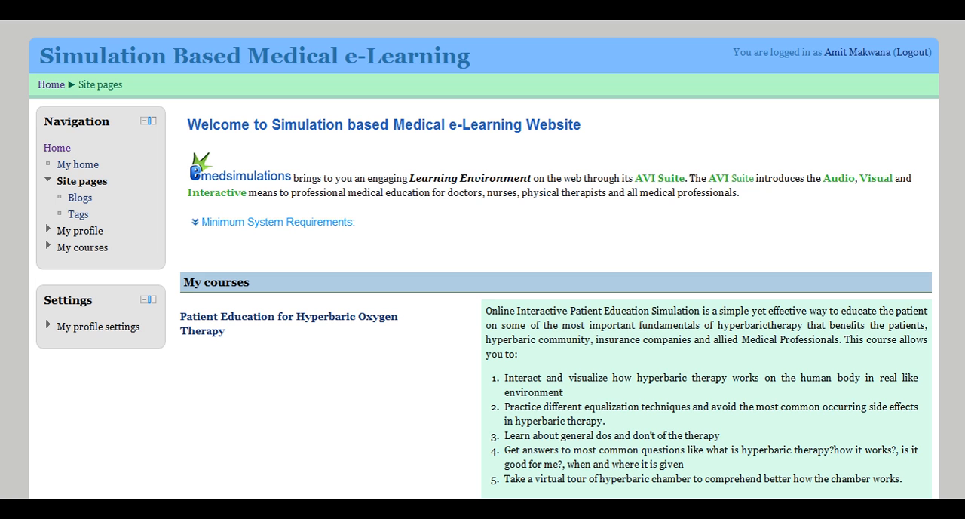
# Scroll the home page course list and enter the Hyperbaric Medicine Training Suite course.
pyautogui.scroll(-3)
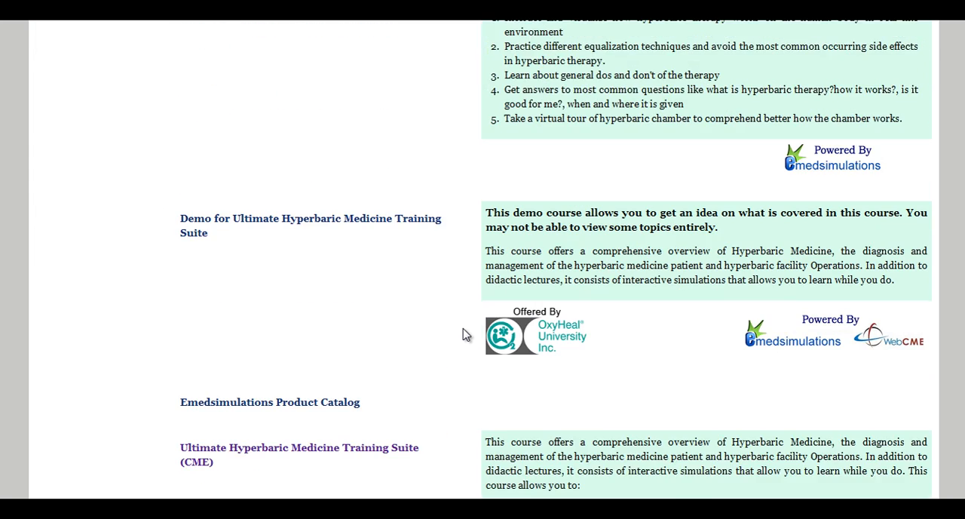
pyautogui.scroll(-3)
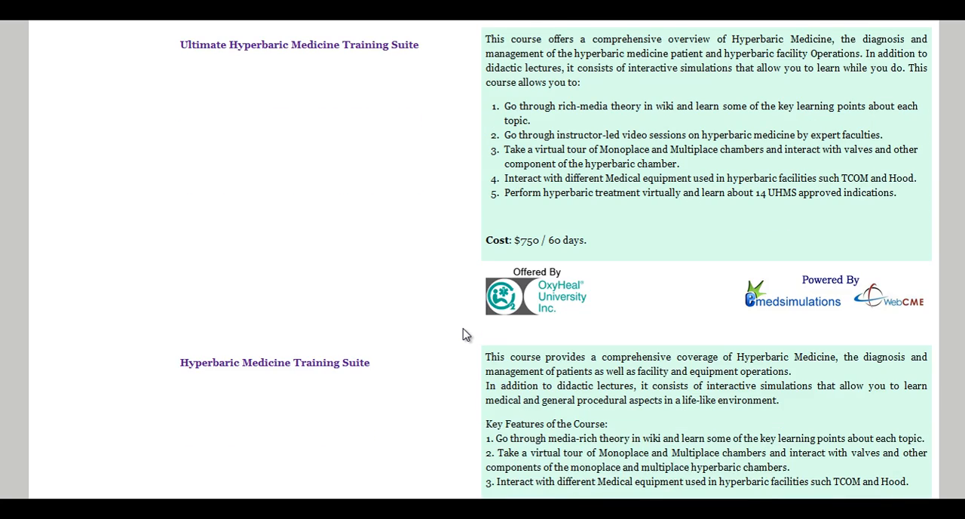
pyautogui.scroll(-3)
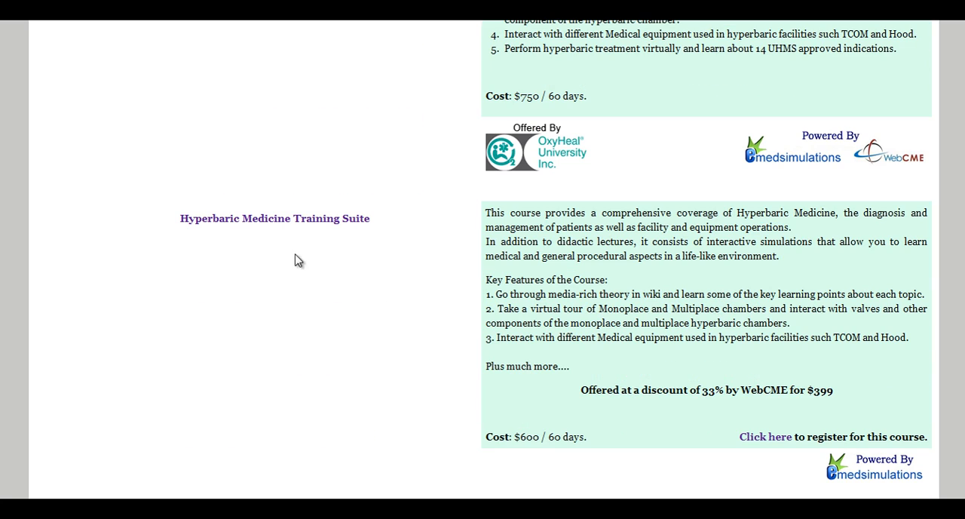
pyautogui.moveTo(290, 221)
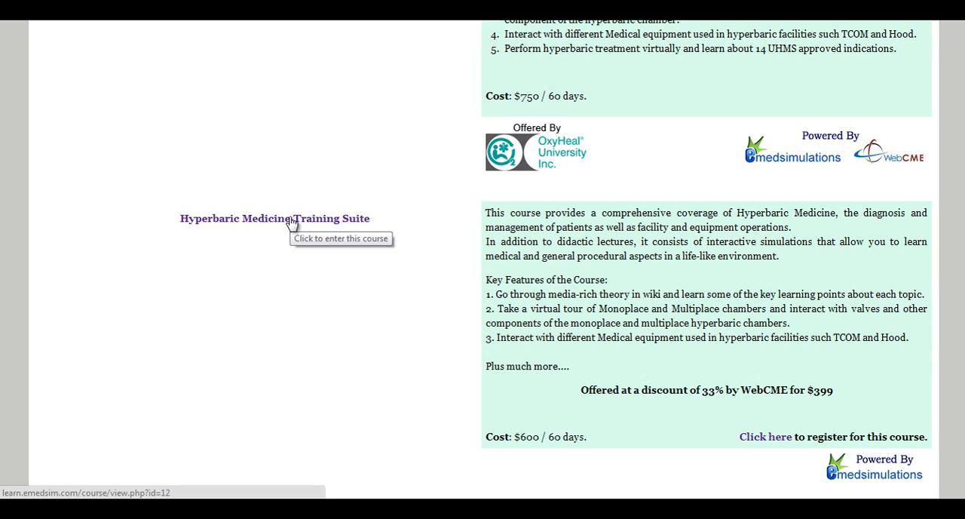
pyautogui.click(274, 218)
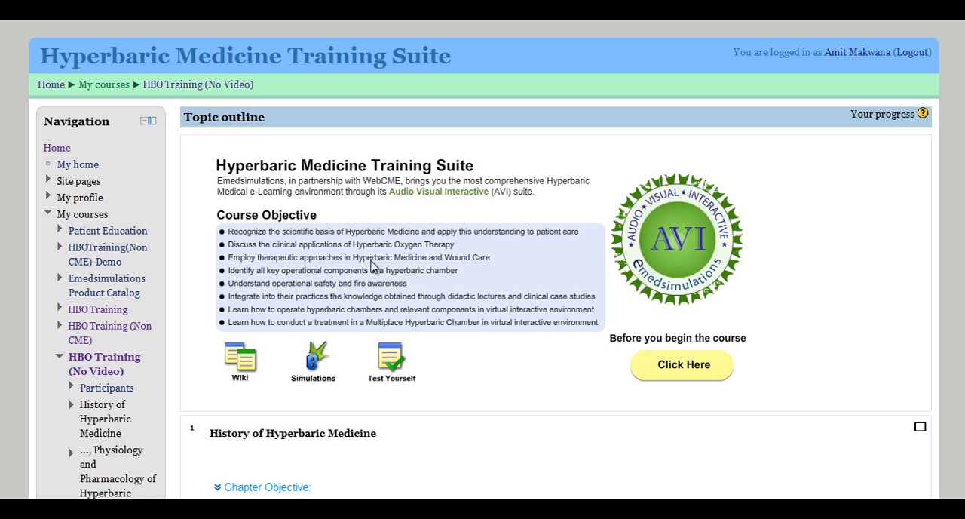
pyautogui.moveTo(443, 211)
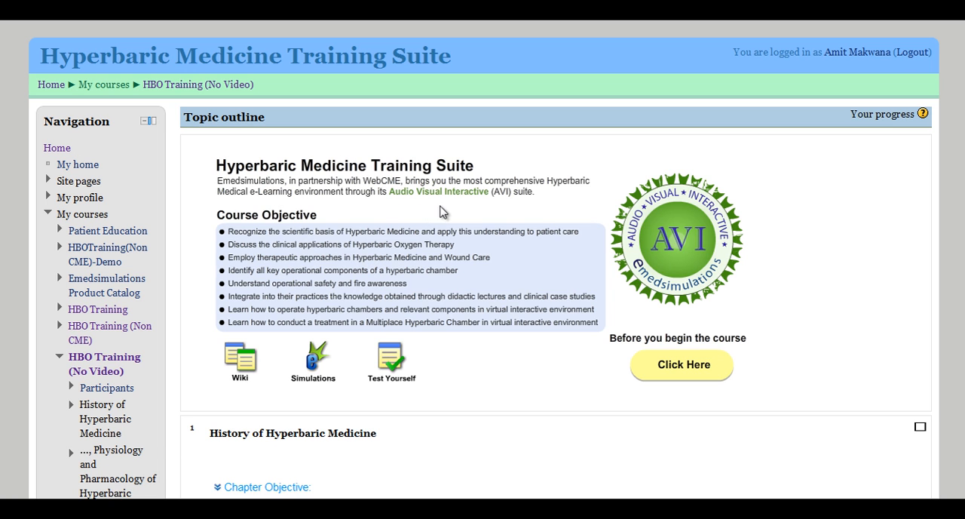
pyautogui.moveTo(375, 292)
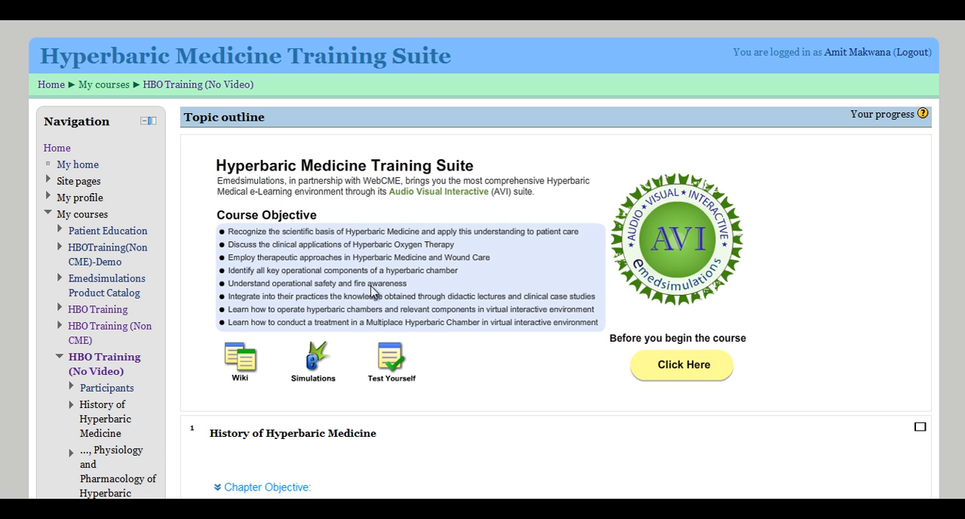
pyautogui.moveTo(505, 333)
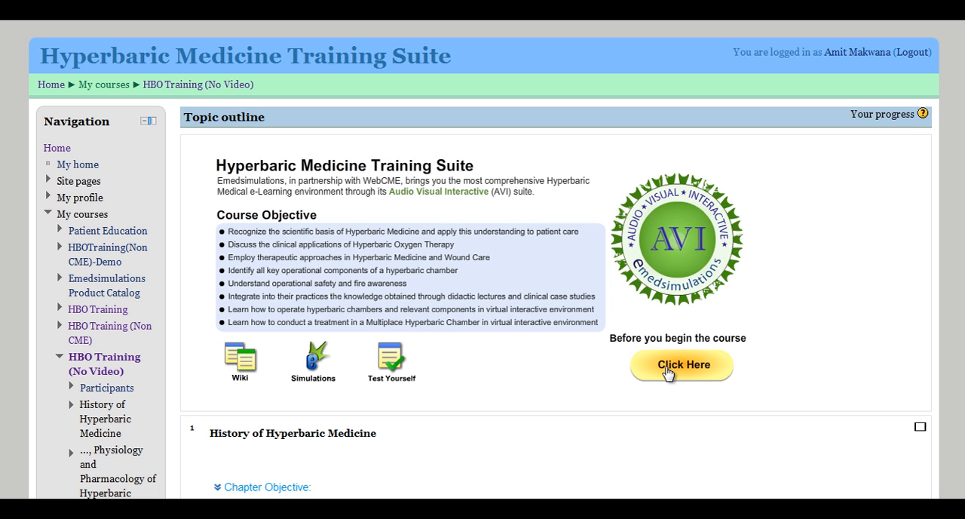
# Show the Wiki/Simulations/Test Yourself outline, view its seven chapter topics, then close them.
pyautogui.click(680, 365)
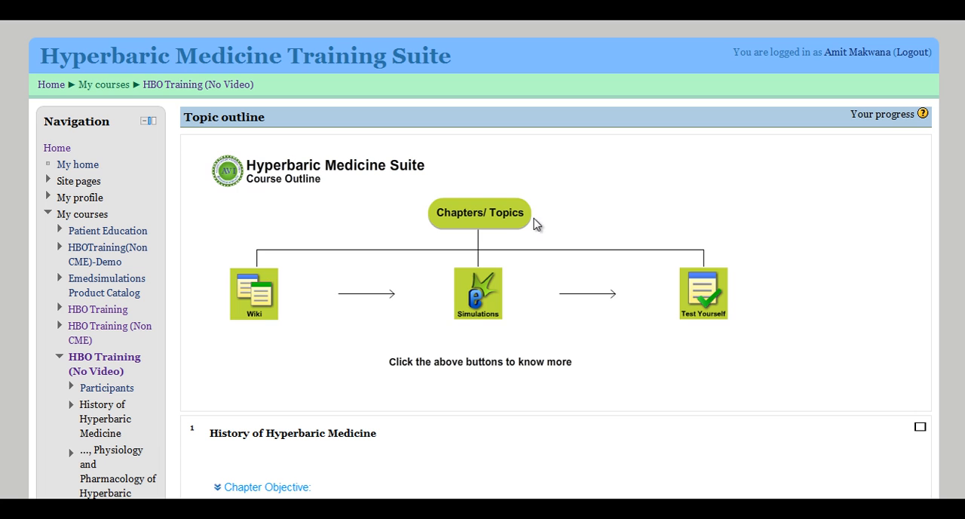
pyautogui.click(479, 212)
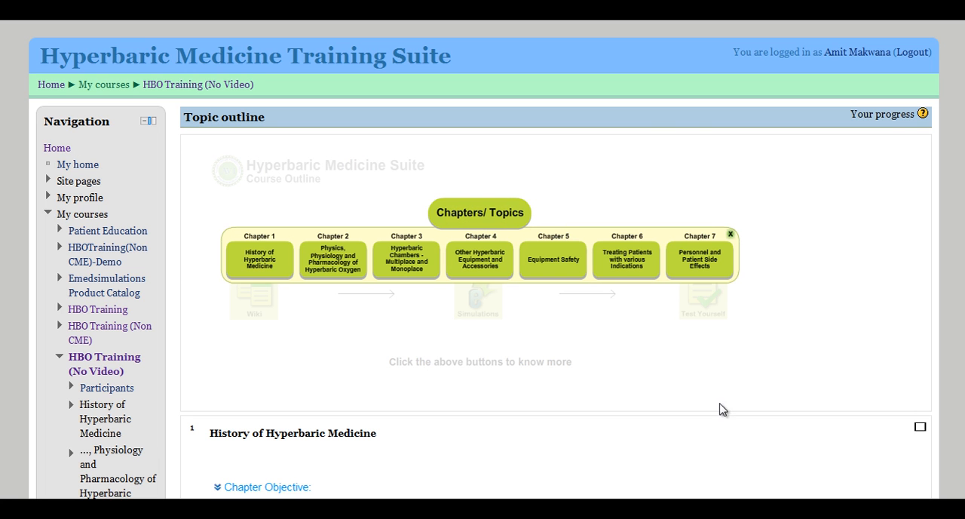
pyautogui.moveTo(254, 301)
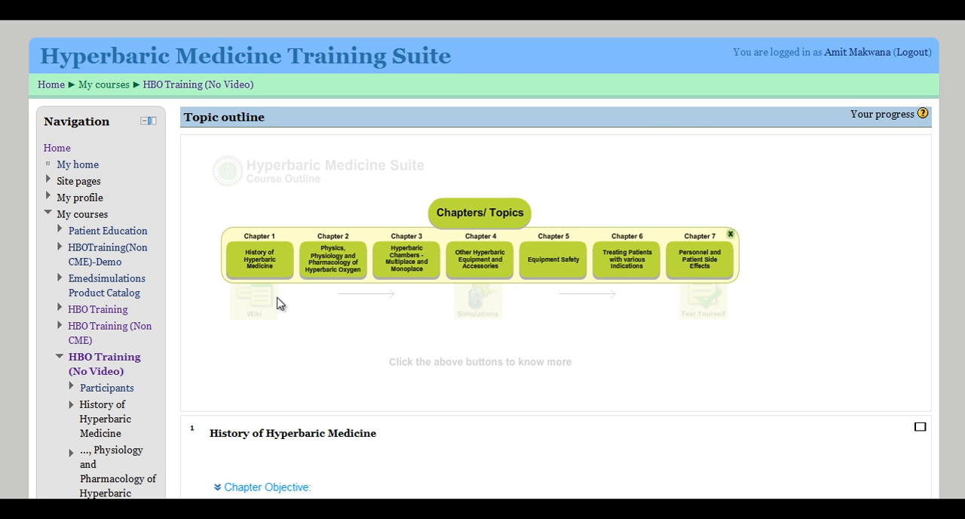
pyautogui.moveTo(398, 276)
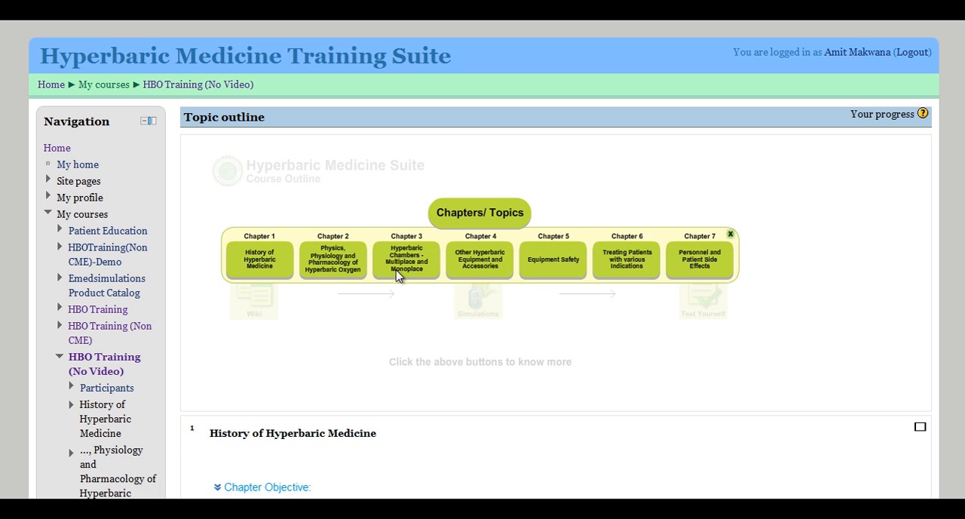
pyautogui.moveTo(643, 276)
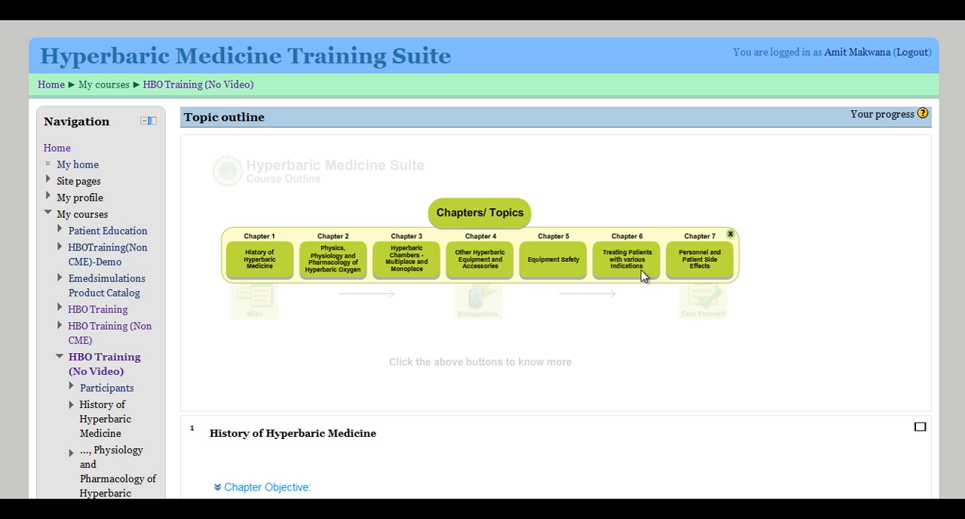
pyautogui.moveTo(644, 276)
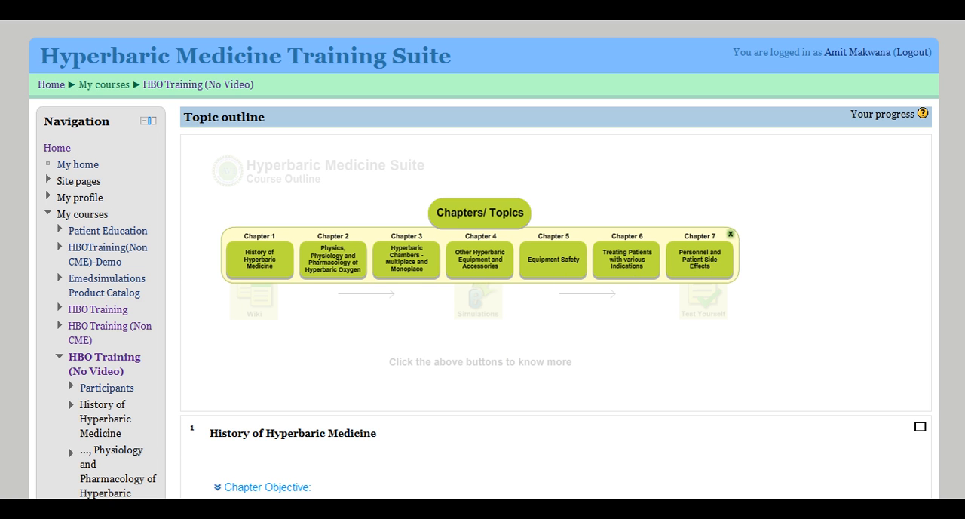
pyautogui.moveTo(733, 240)
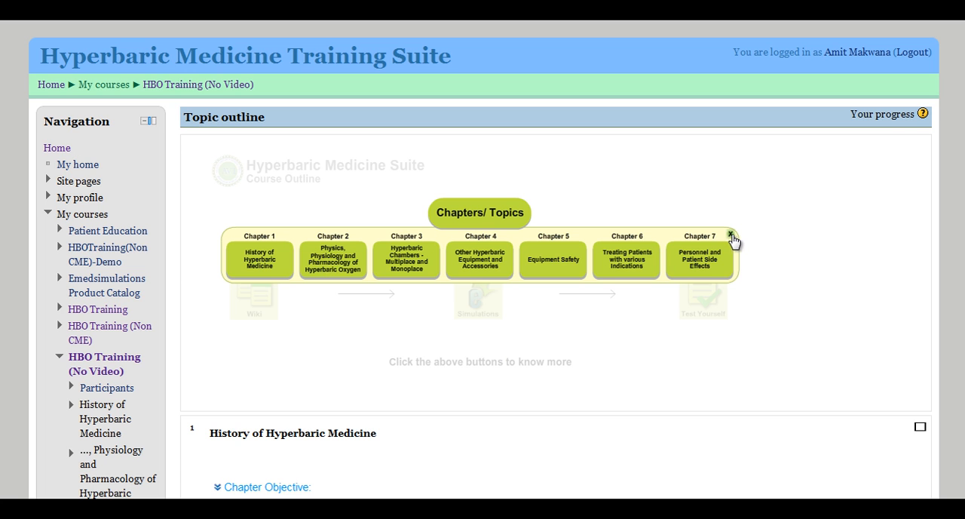
pyautogui.click(731, 236)
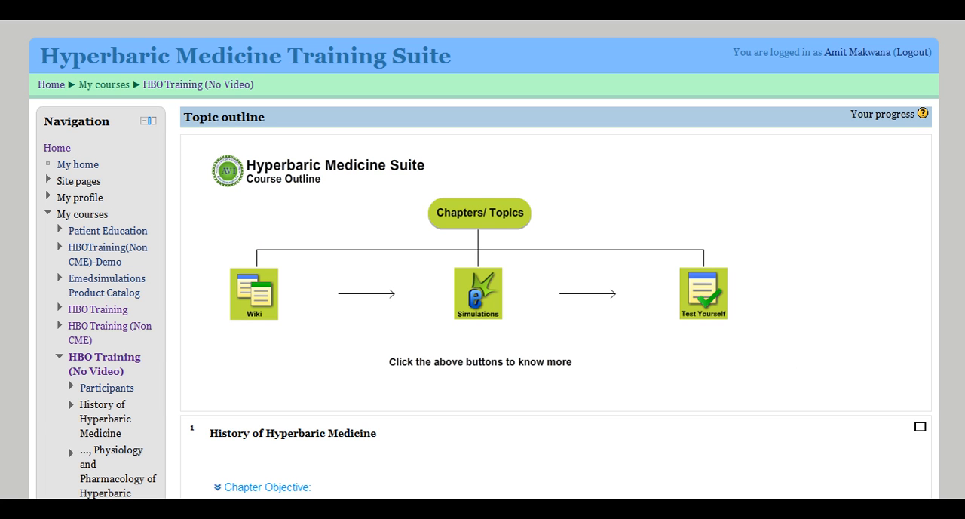
pyautogui.moveTo(548, 428)
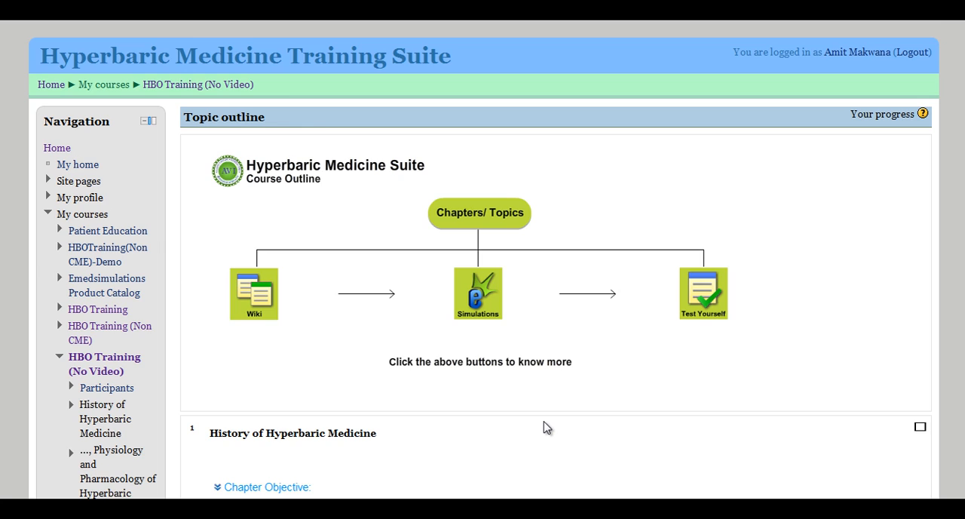
# Scroll to chapter 1, History of Hyperbaric Medicine, briefly expanding its three learning objectives.
pyautogui.scroll(-3)
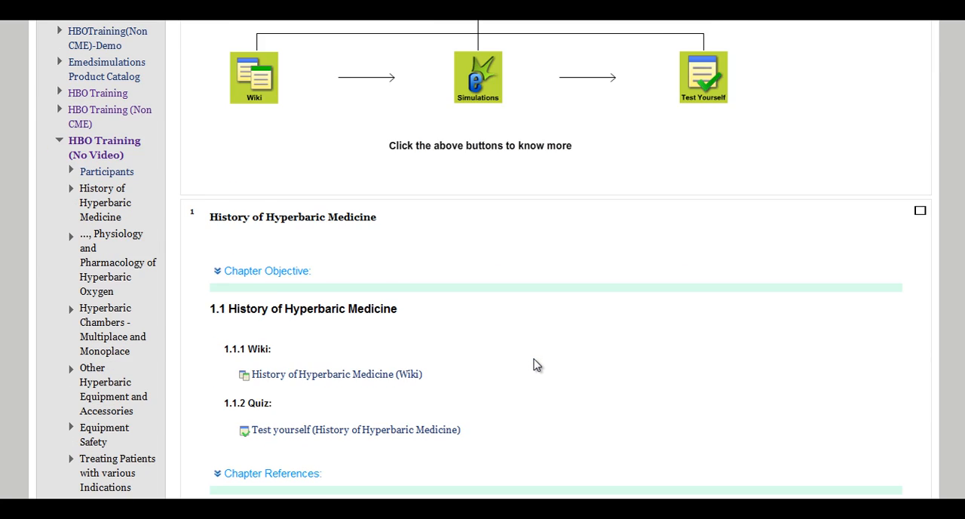
pyautogui.scroll(-3)
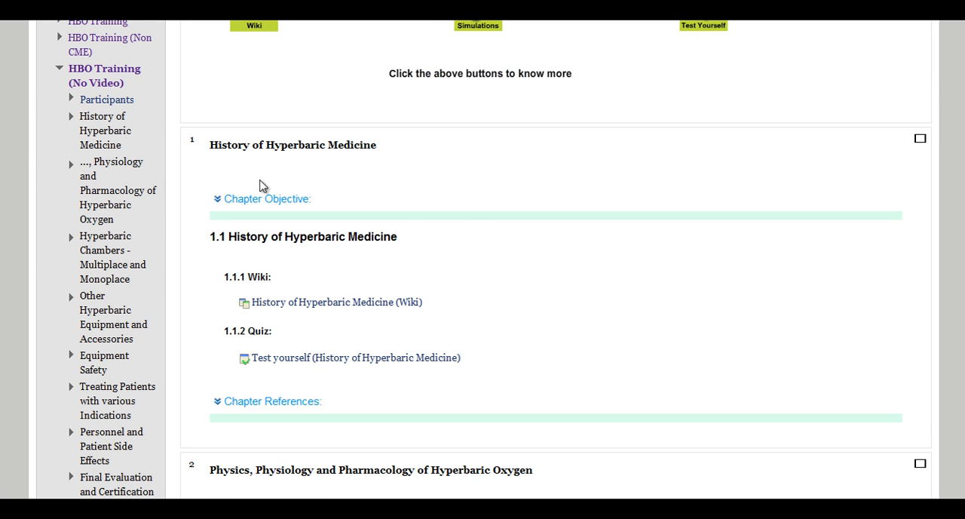
pyautogui.moveTo(361, 159)
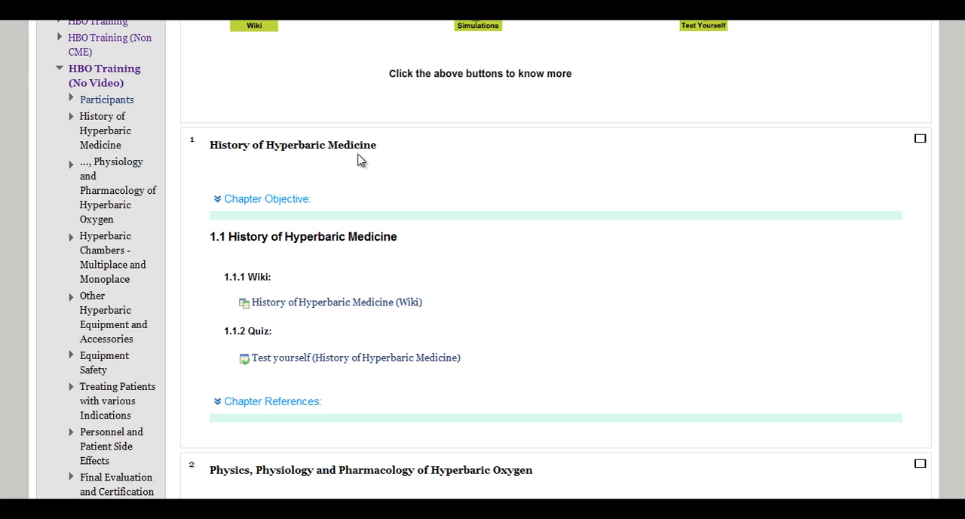
pyautogui.moveTo(298, 202)
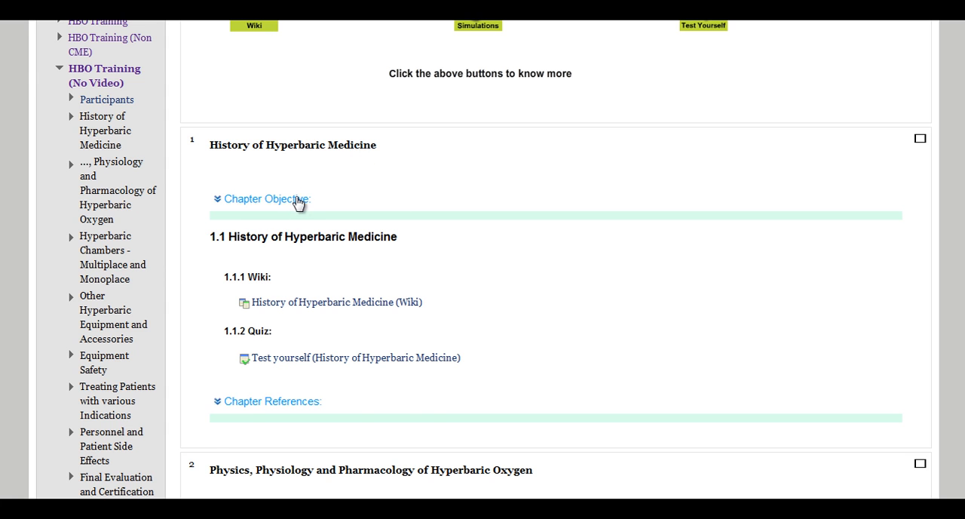
pyautogui.click(267, 198)
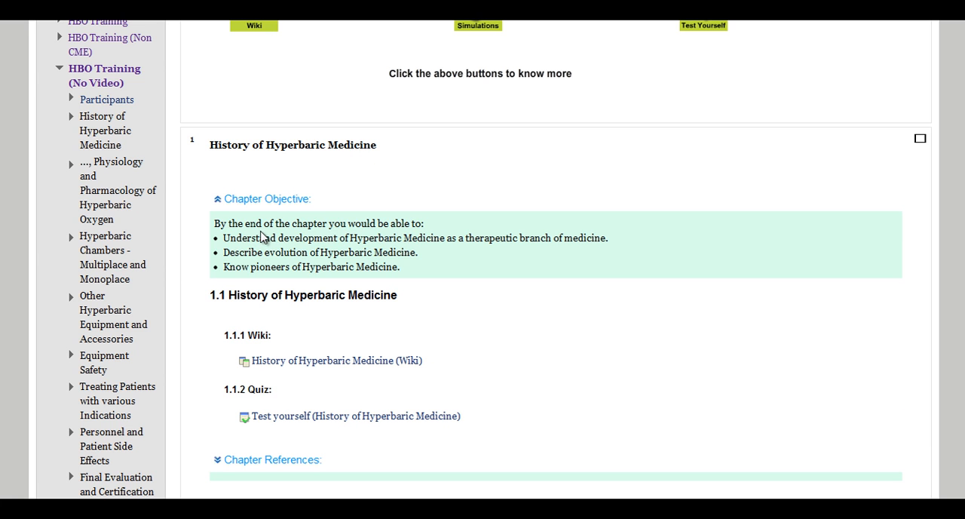
pyautogui.moveTo(326, 246)
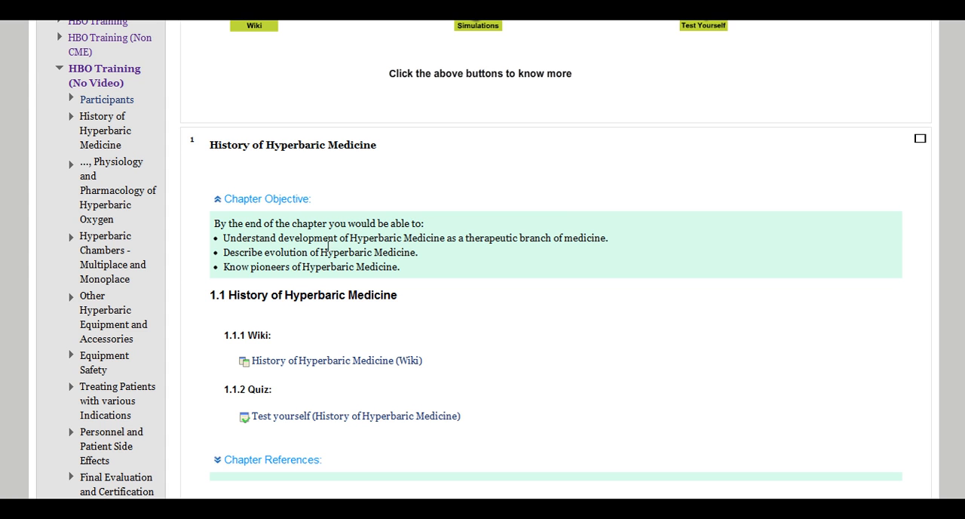
pyautogui.moveTo(401, 281)
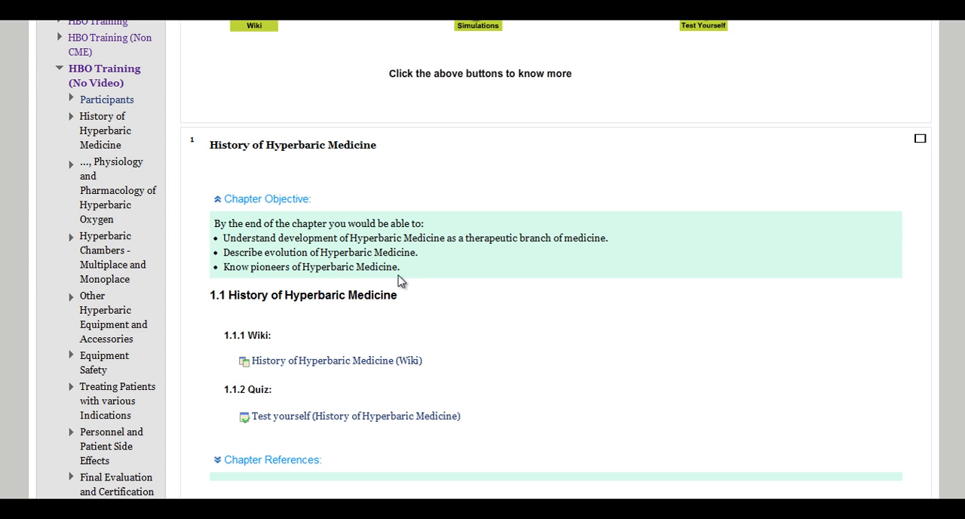
pyautogui.moveTo(364, 280)
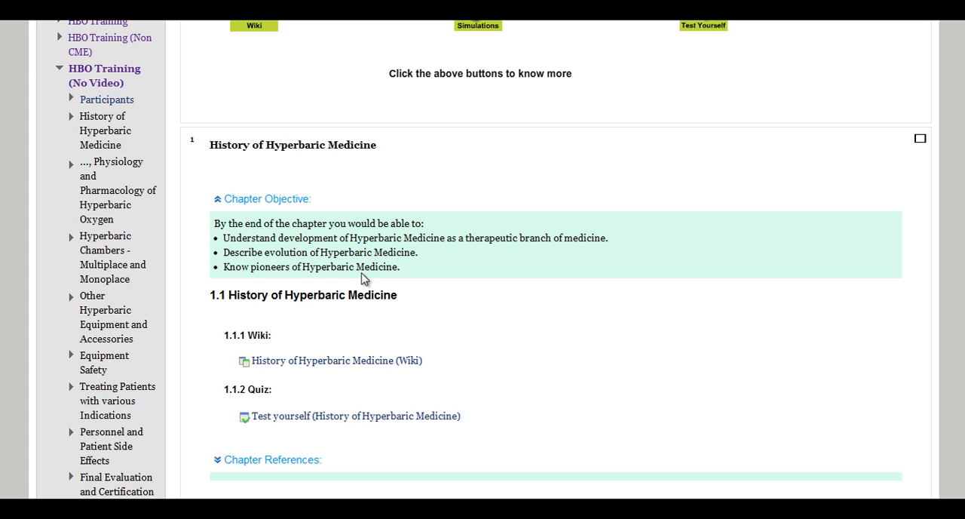
pyautogui.moveTo(275, 242)
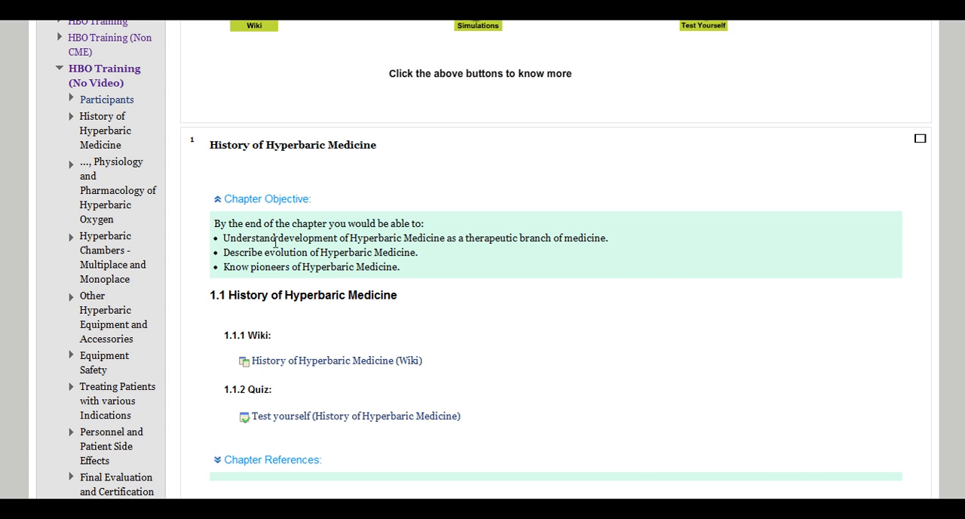
pyautogui.click(262, 198)
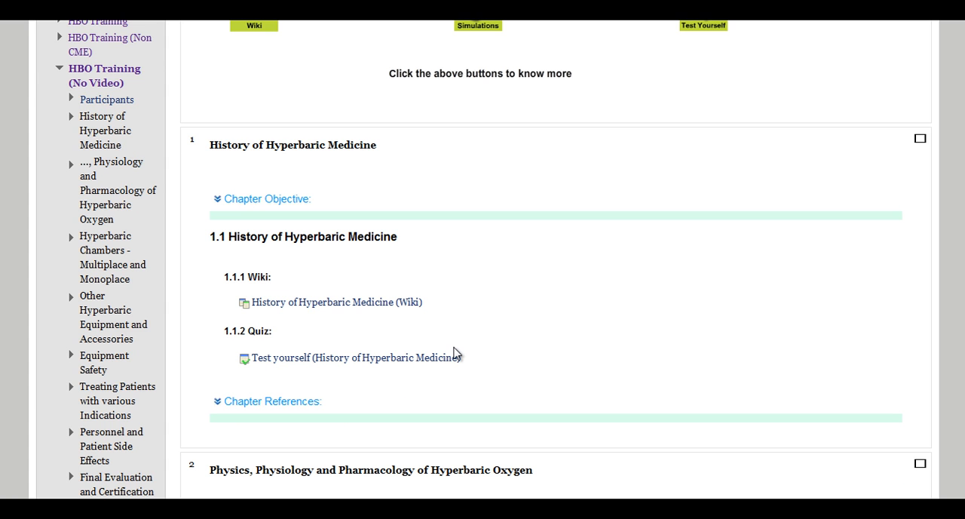
pyautogui.moveTo(263, 288)
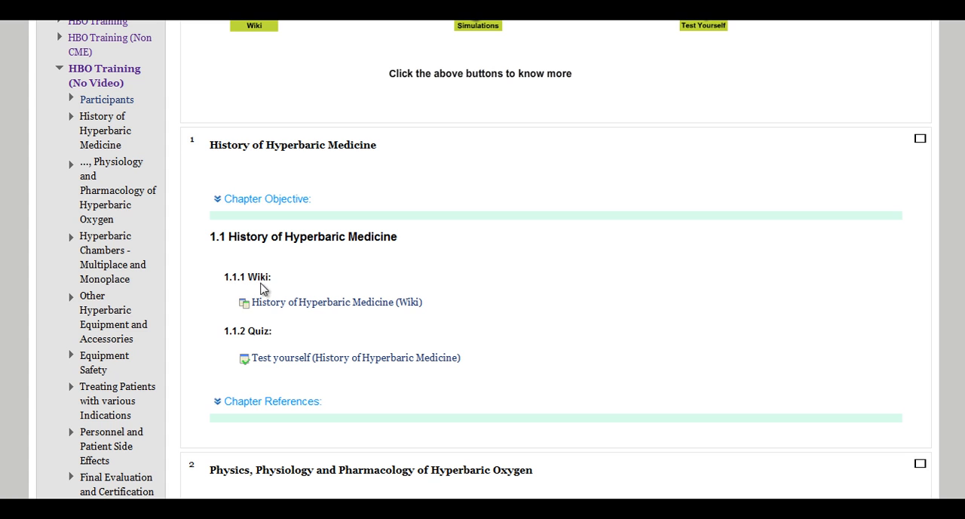
pyautogui.moveTo(336, 340)
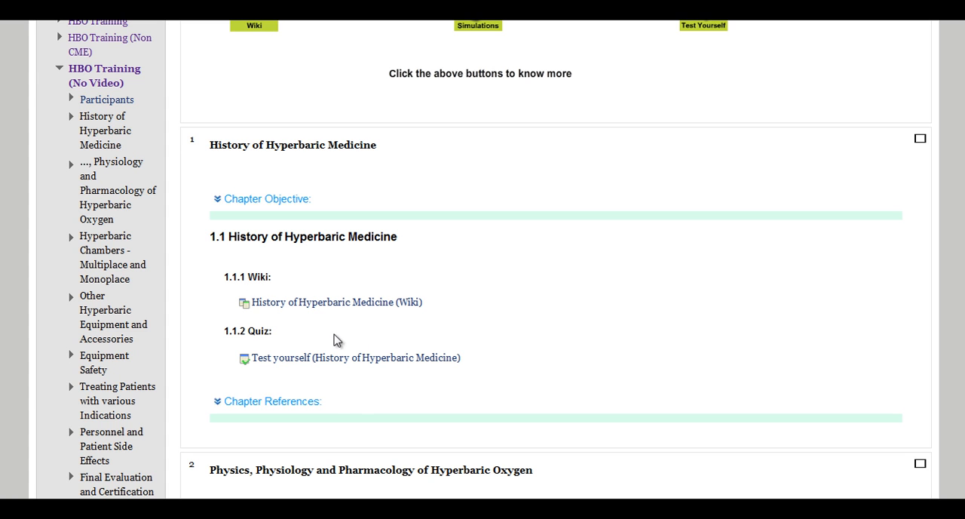
pyautogui.moveTo(329, 322)
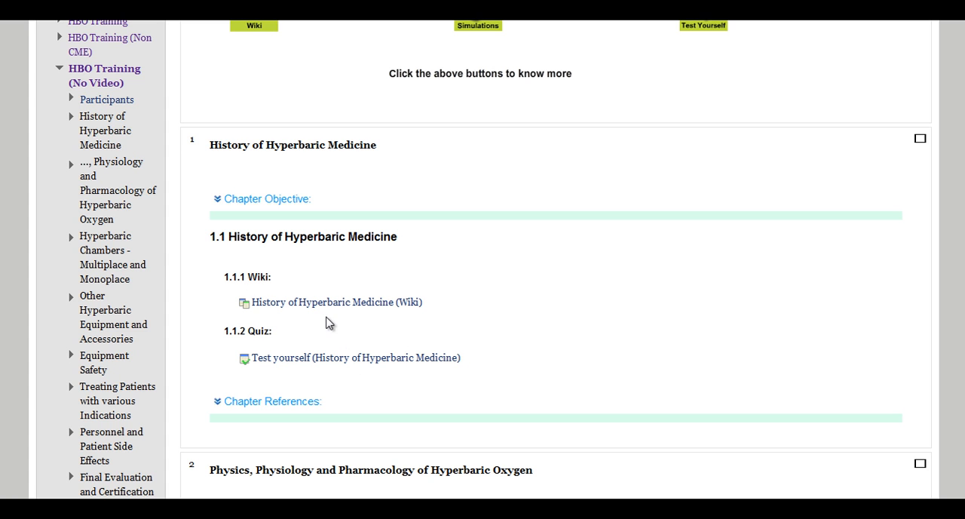
pyautogui.moveTo(349, 309)
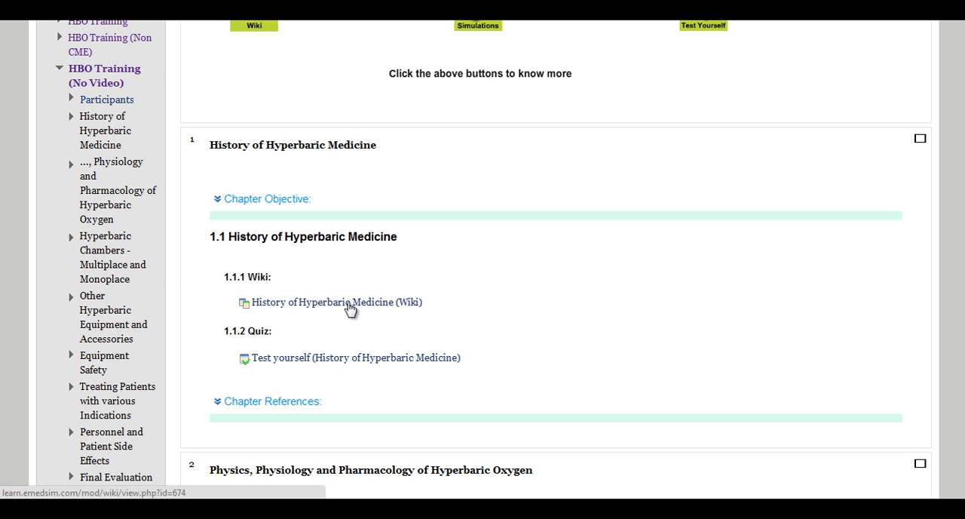
# Read the History of Hyperbaric Medicine wiki to the pioneers map, checking the 1834 timeline entry.
pyautogui.click(336, 302)
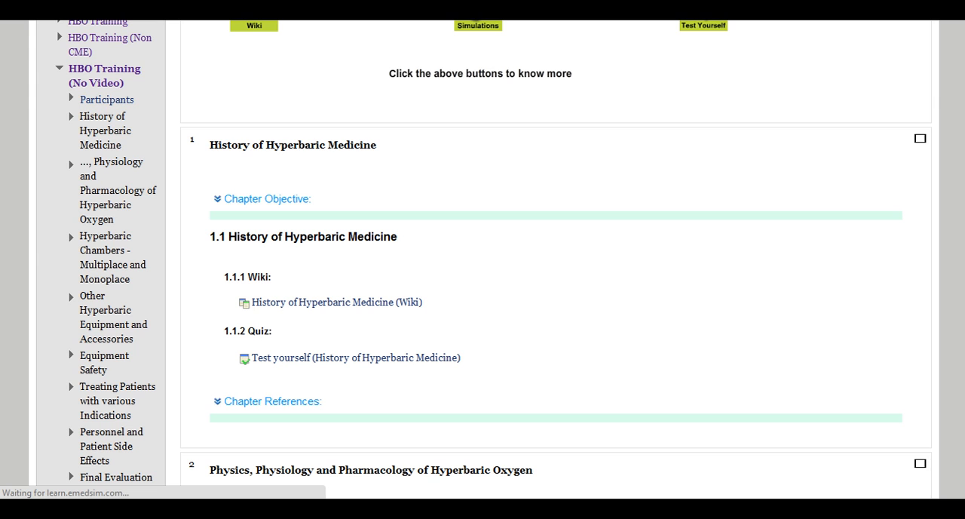
pyautogui.click(337, 301)
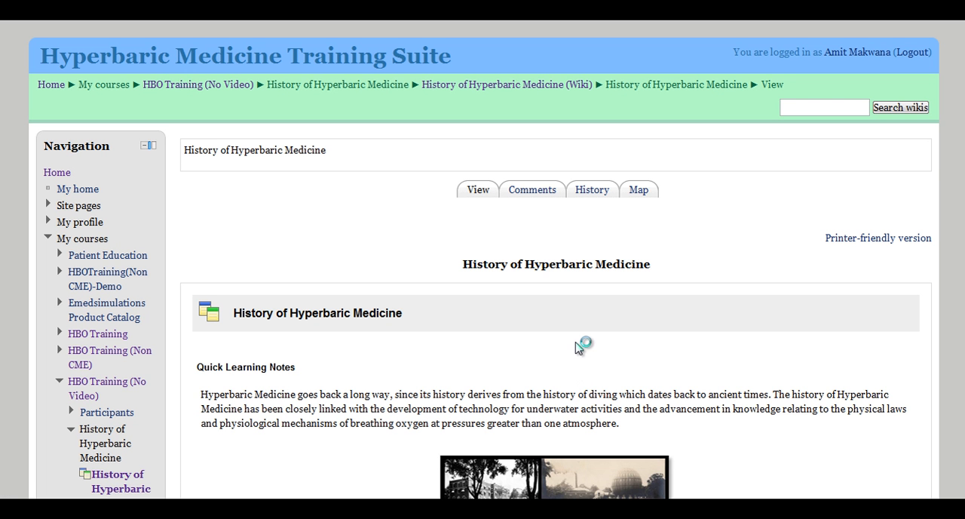
pyautogui.scroll(-3)
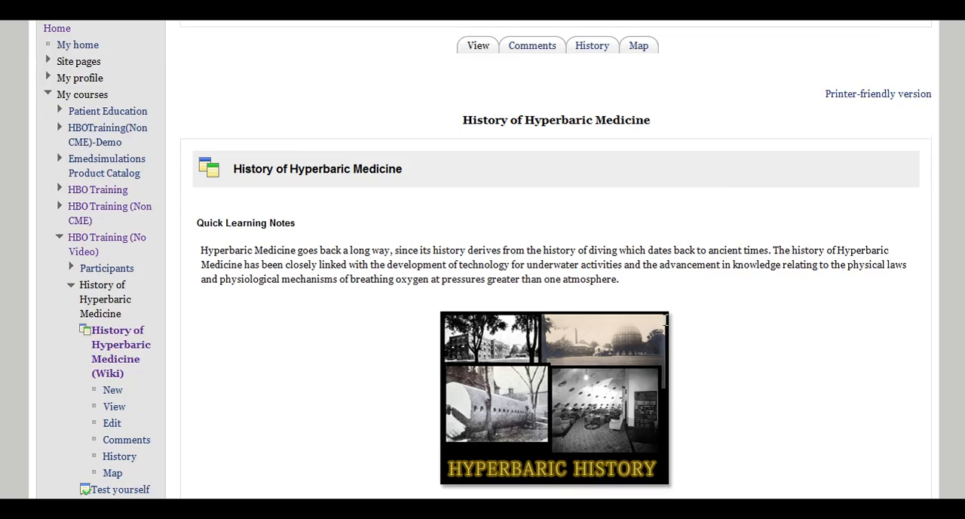
pyautogui.scroll(-3)
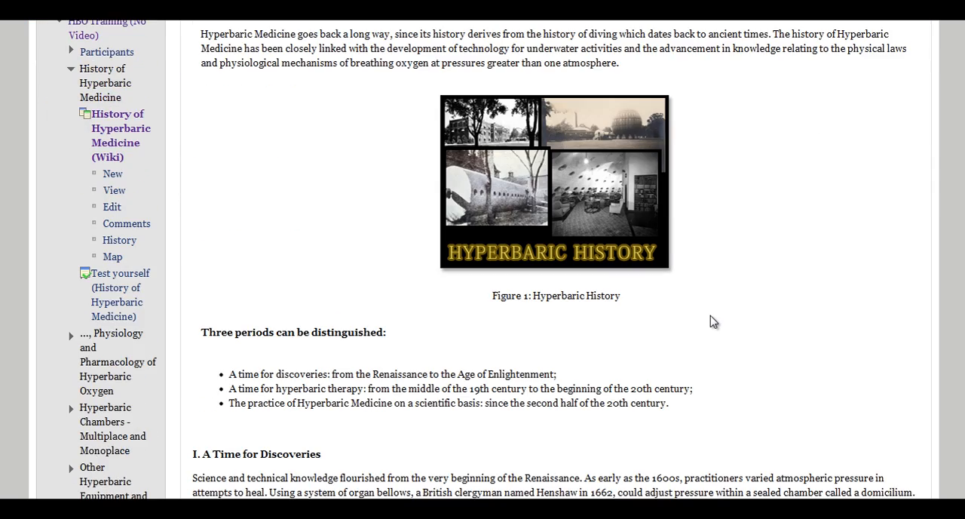
pyautogui.scroll(-3)
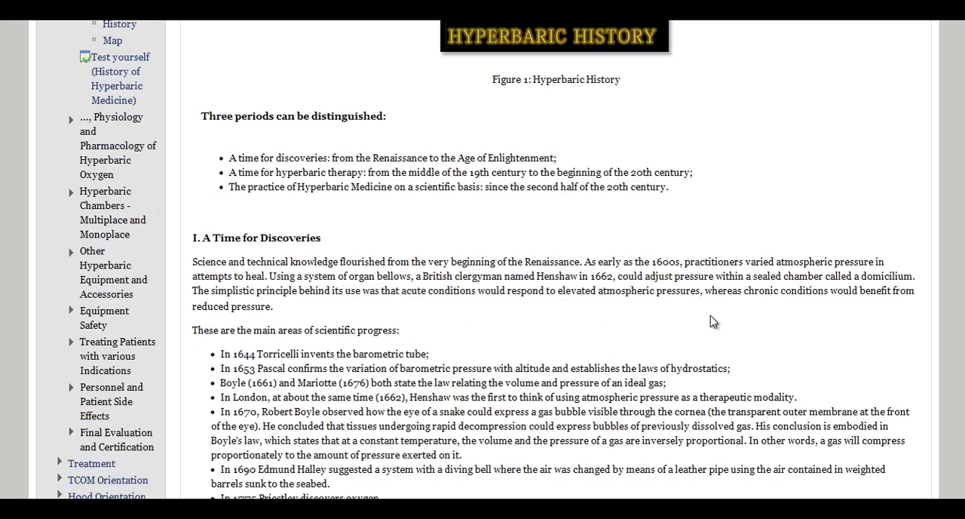
pyautogui.scroll(-3)
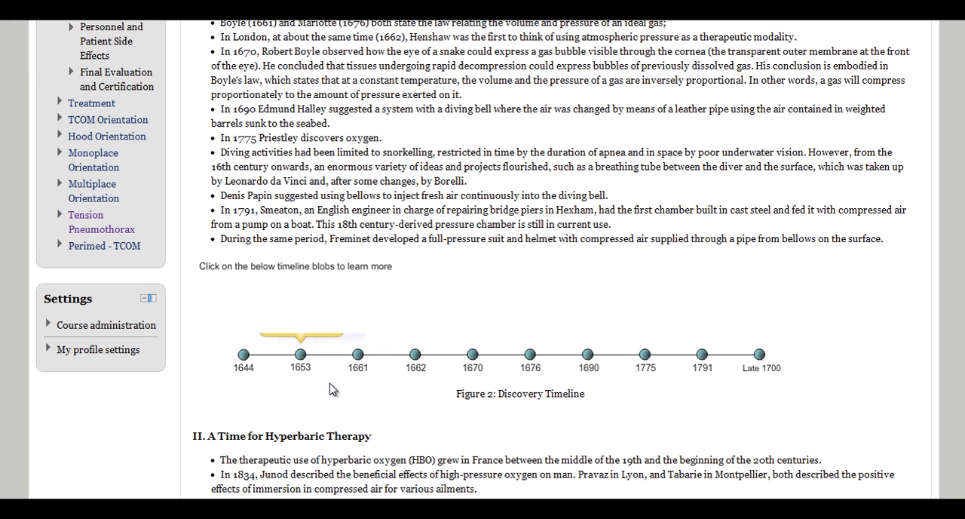
pyautogui.scroll(-3)
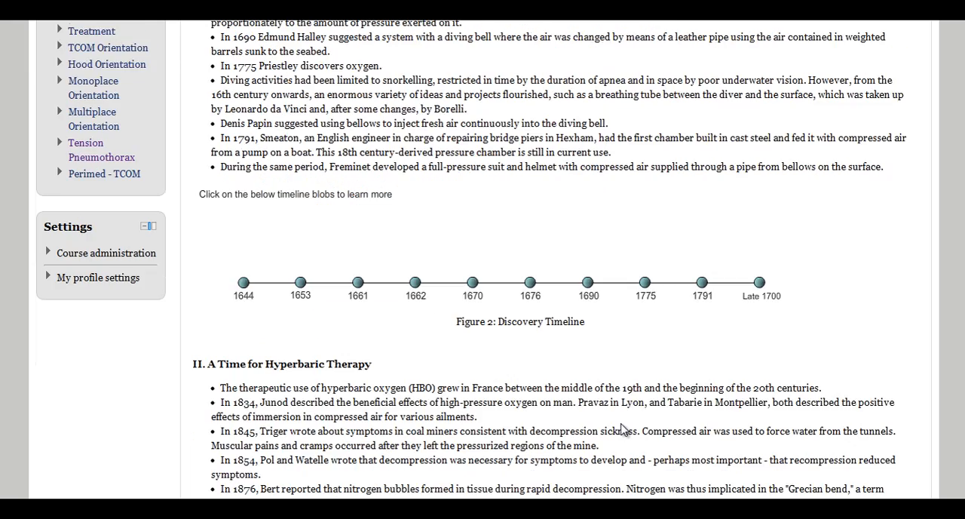
pyautogui.scroll(-3)
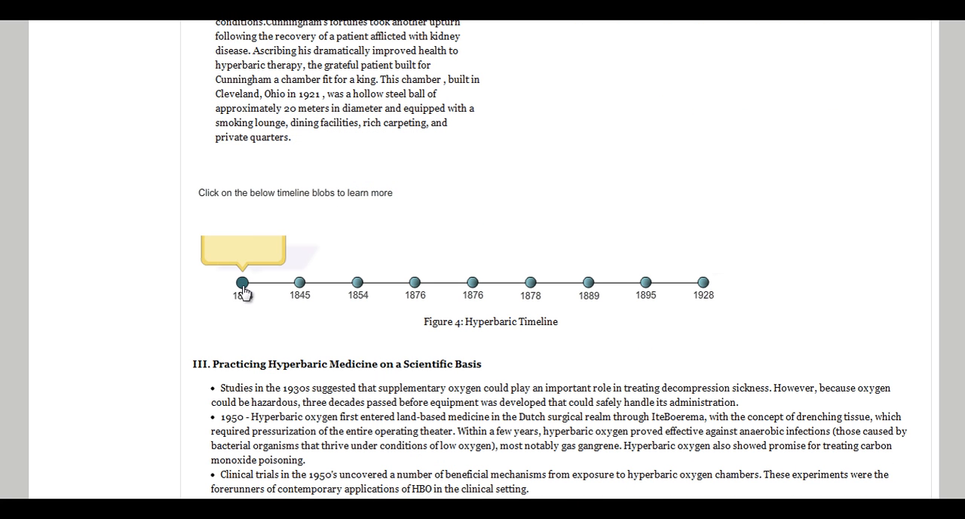
pyautogui.click(358, 282)
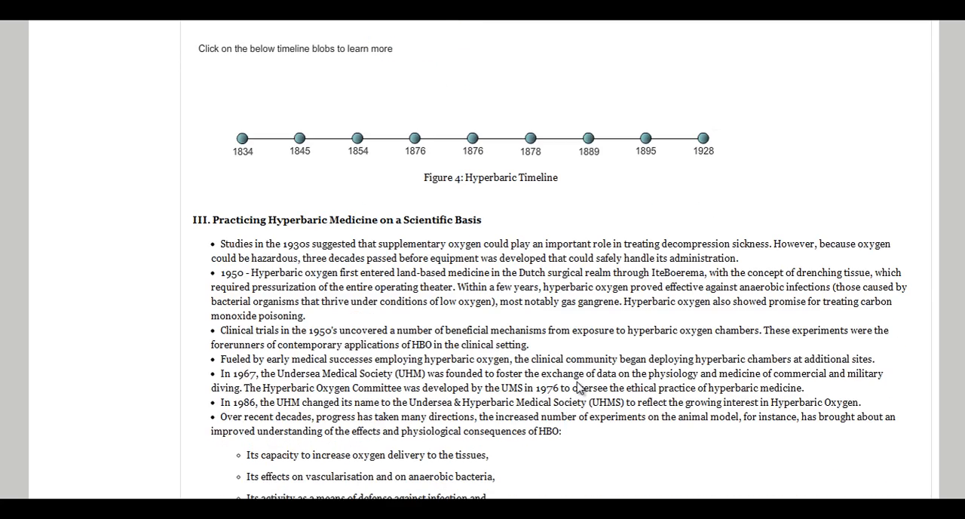
pyautogui.scroll(-3)
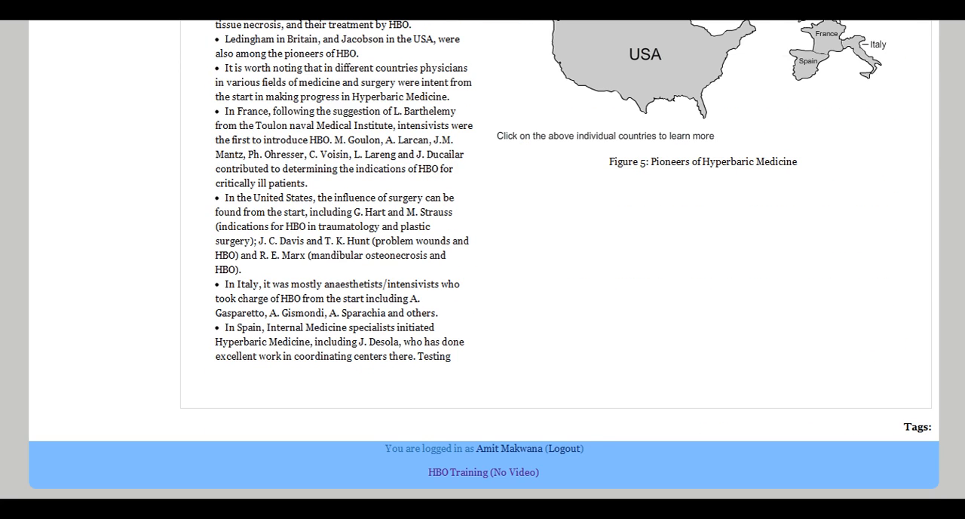
pyautogui.moveTo(469, 474)
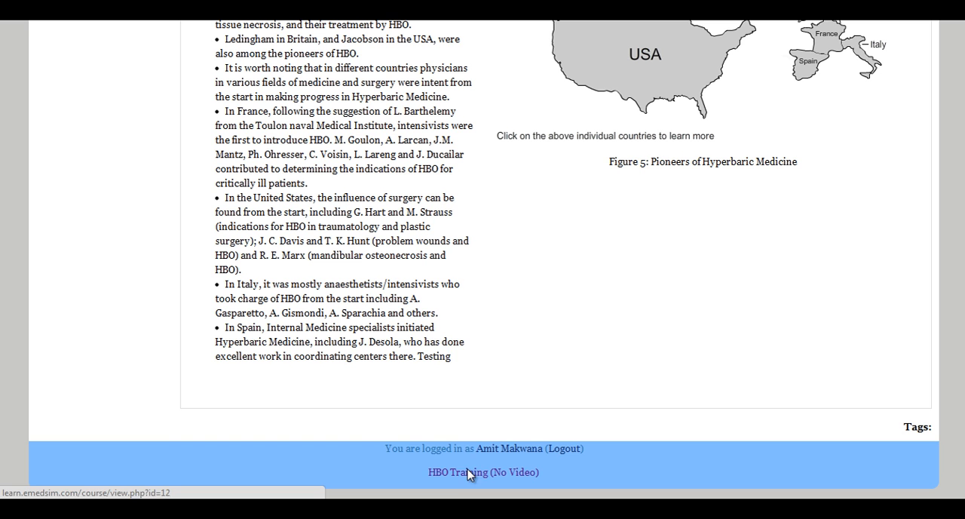
# Go back to HBO Training (No Video) and open Test yourself (History of Hyperbaric Medicine).
pyautogui.click(483, 472)
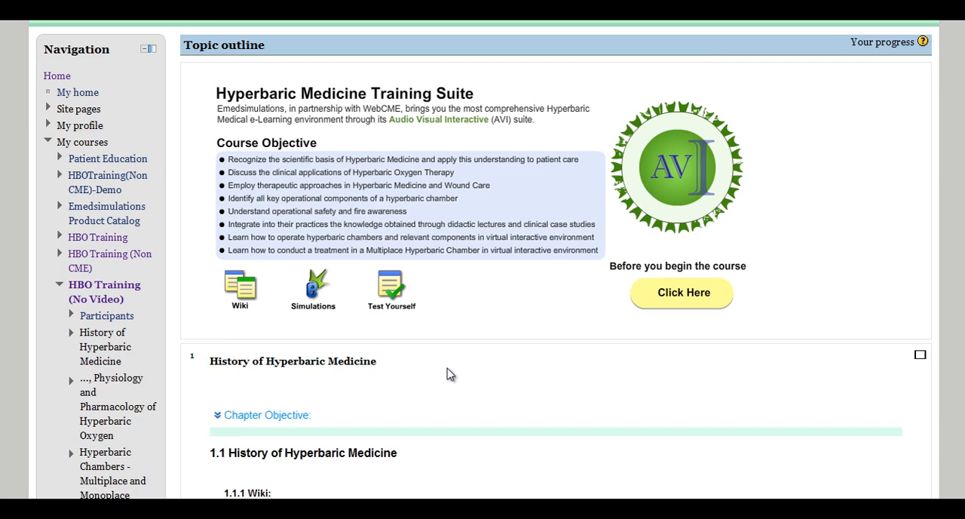
pyautogui.scroll(-3)
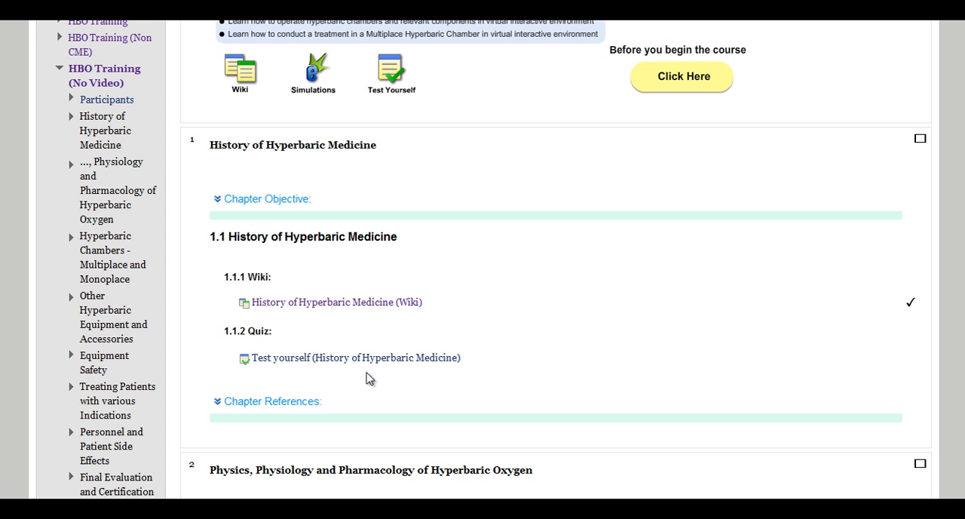
pyautogui.moveTo(334, 365)
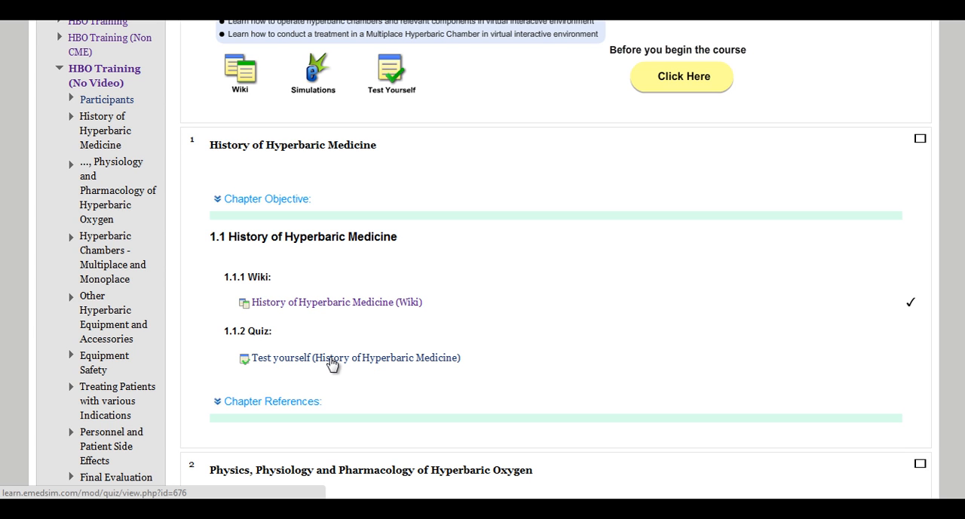
pyautogui.click(354, 357)
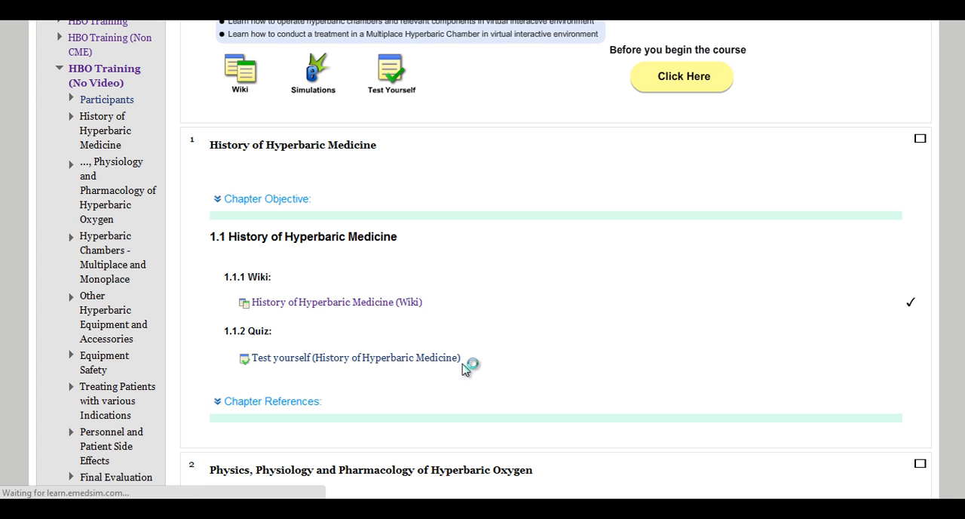
pyautogui.click(355, 357)
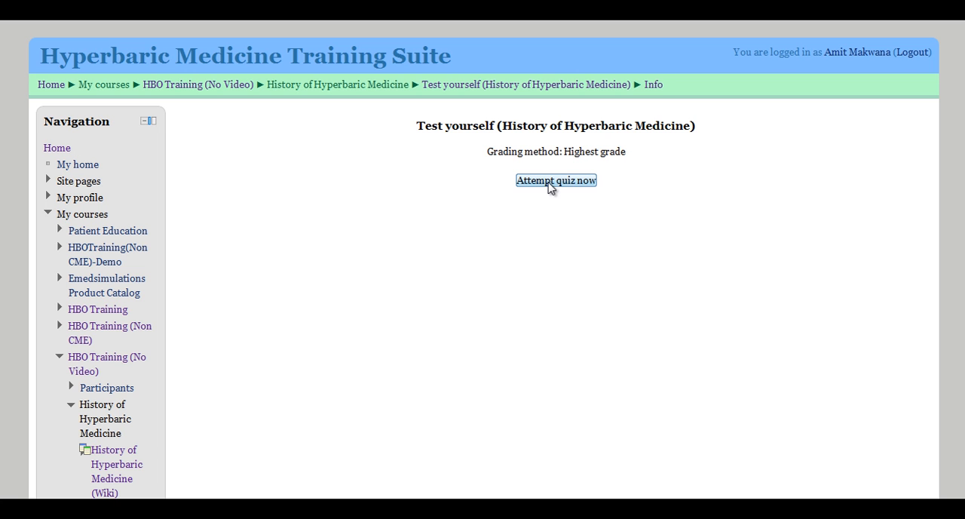
# Start the quiz attempt; answer question 1 with 1920-1940 after a wrong 1800-1820 try.
pyautogui.click(555, 179)
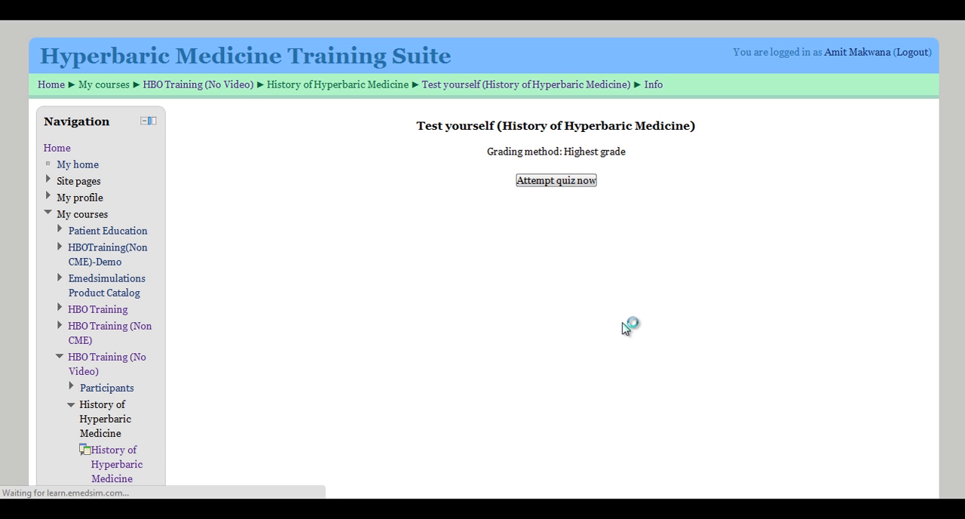
pyautogui.moveTo(620, 374)
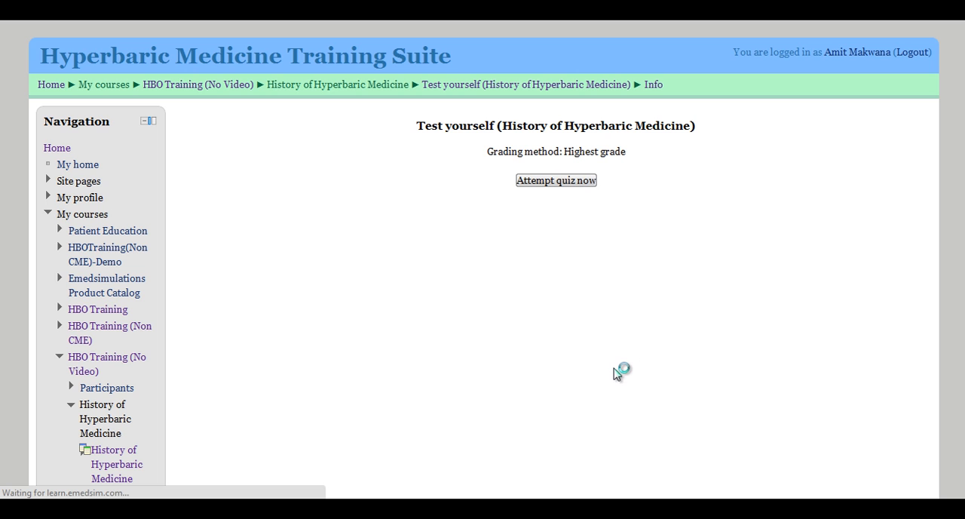
pyautogui.click(555, 180)
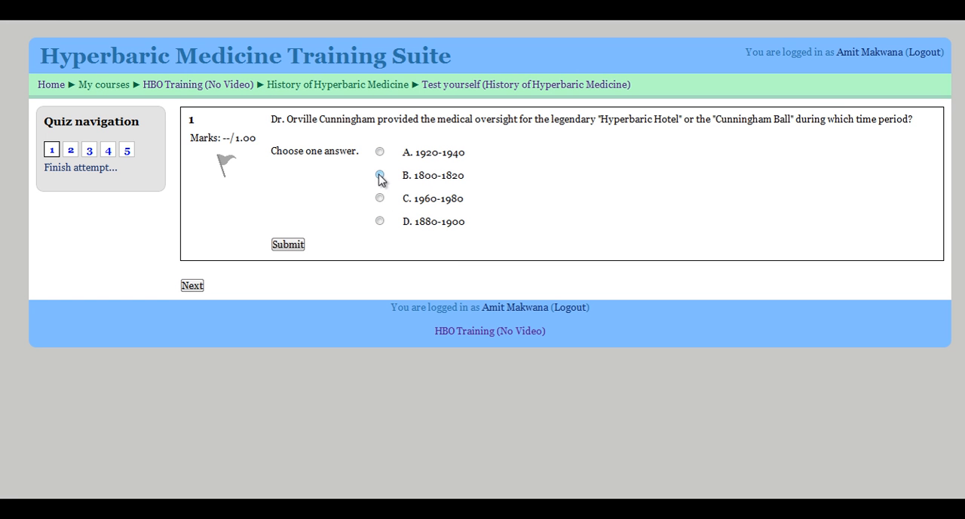
pyautogui.click(380, 175)
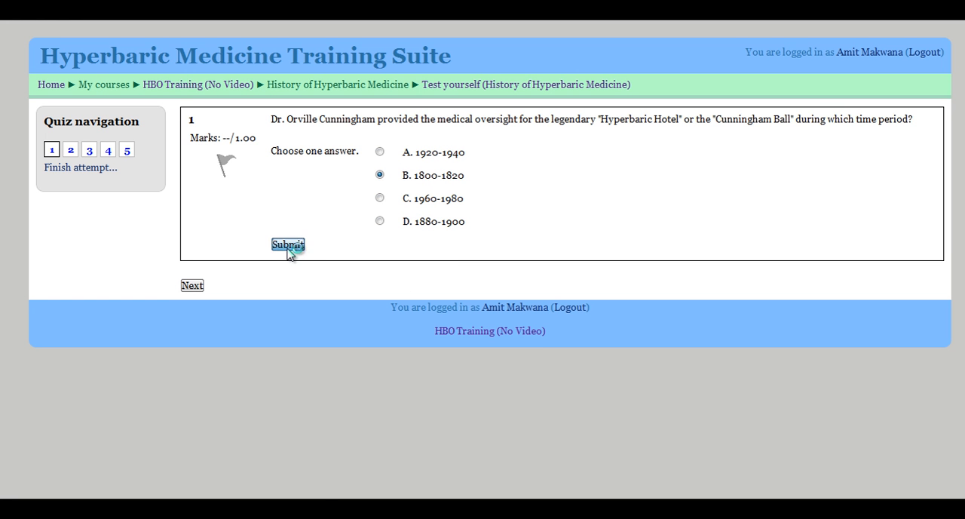
pyautogui.click(287, 244)
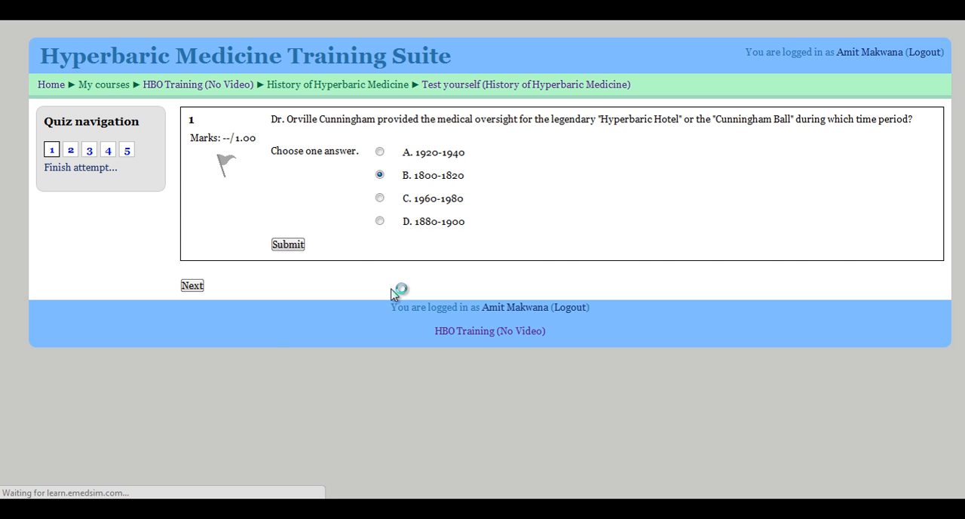
pyautogui.click(287, 243)
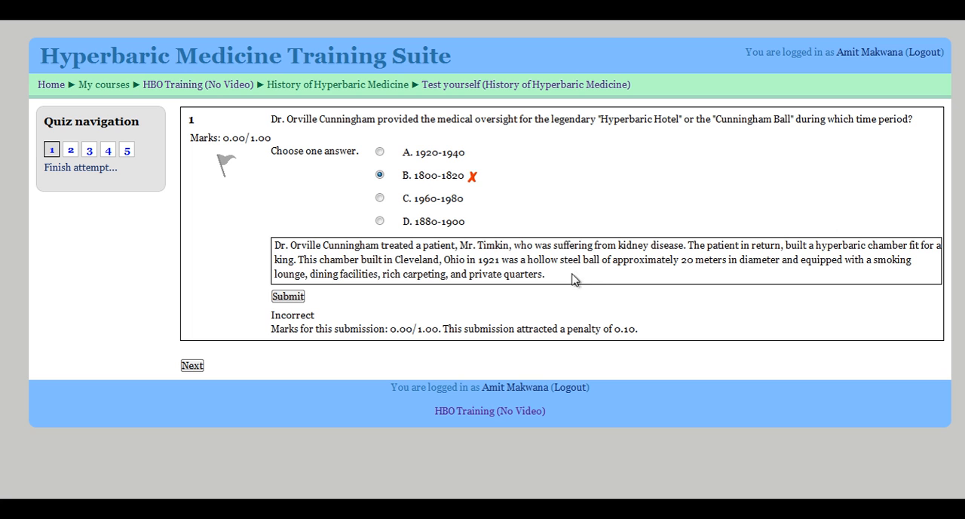
pyautogui.moveTo(494, 267)
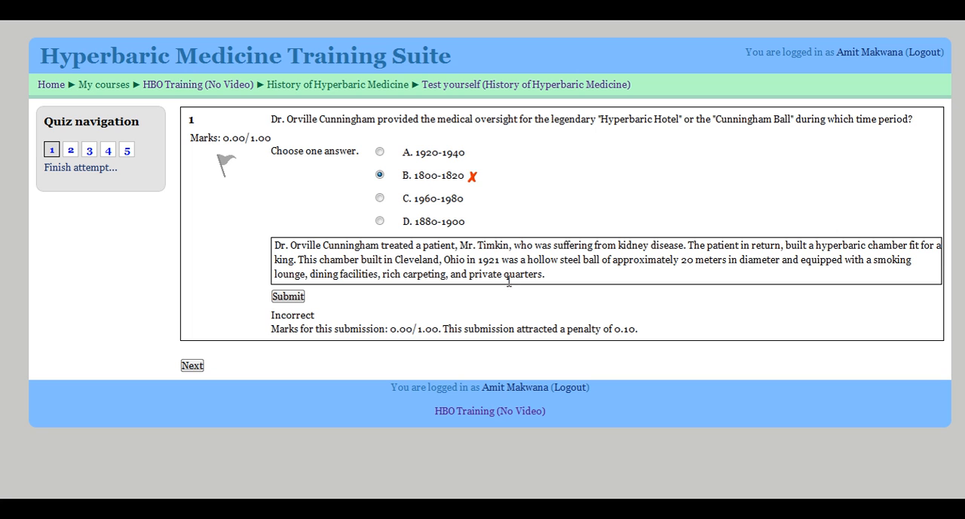
pyautogui.moveTo(380, 151)
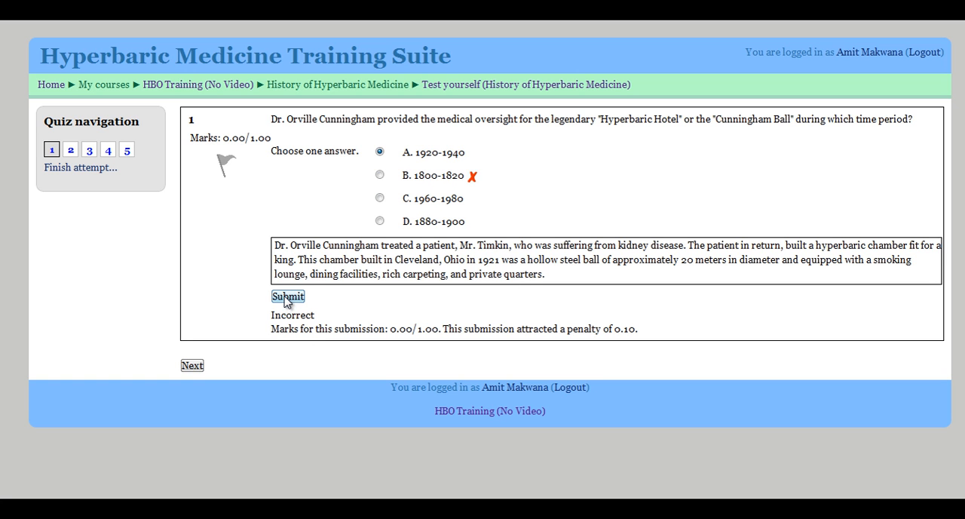
pyautogui.click(287, 295)
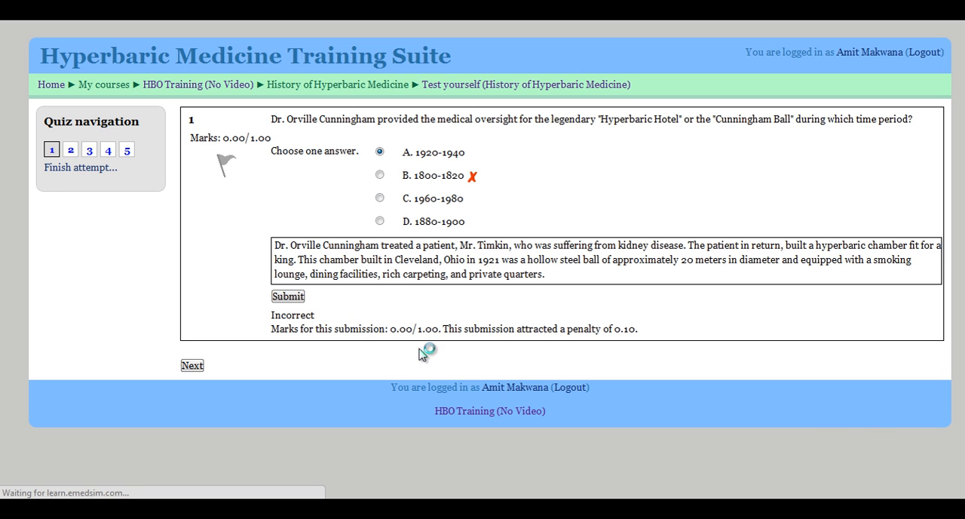
pyautogui.click(287, 296)
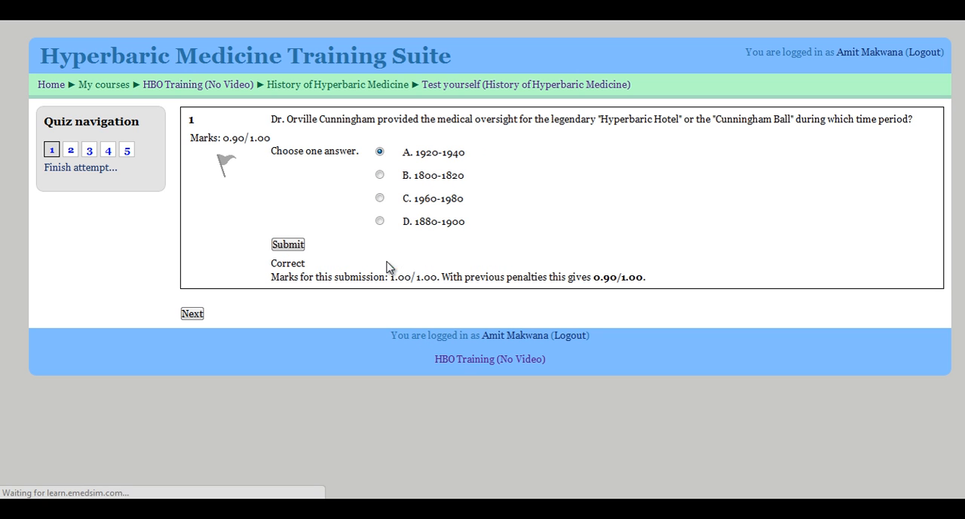
pyautogui.moveTo(145, 340)
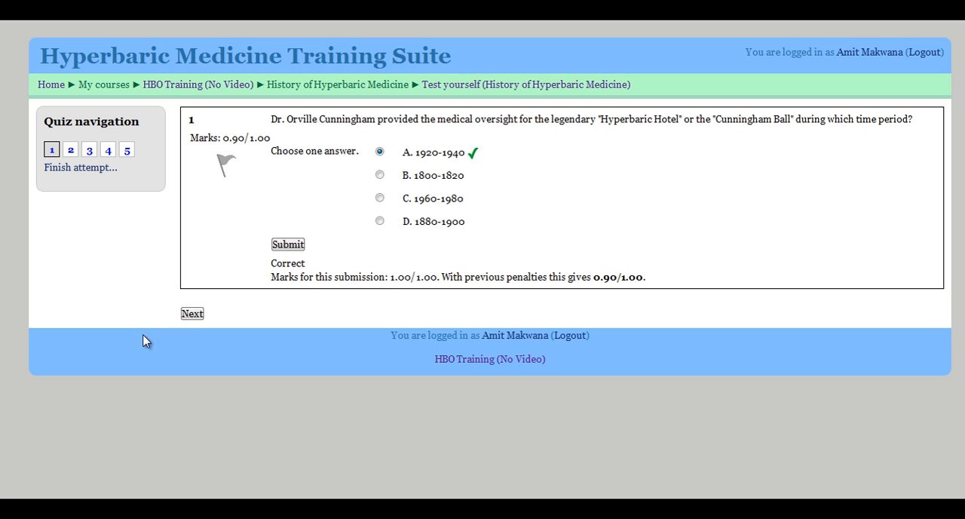
pyautogui.click(191, 313)
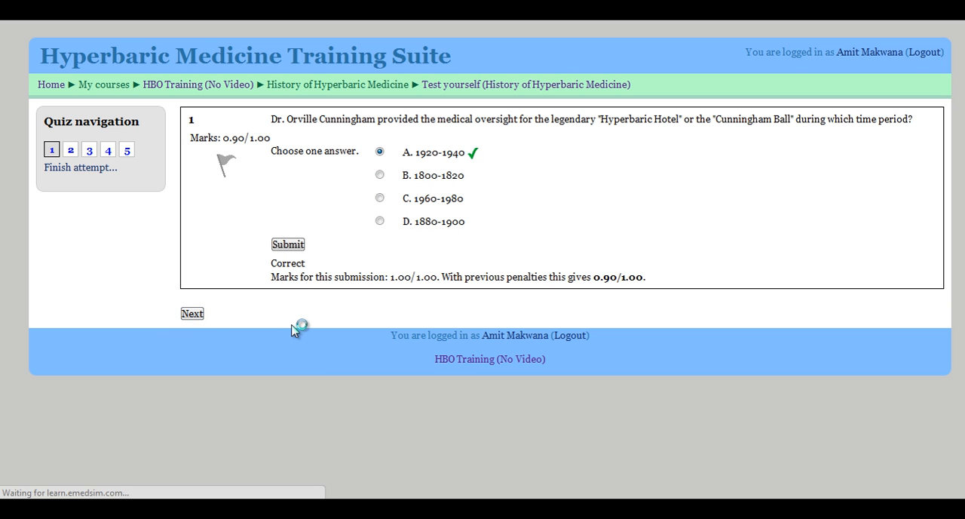
# Answer question 2 with B. Henshaw and submit it for a full mark.
pyautogui.click(193, 313)
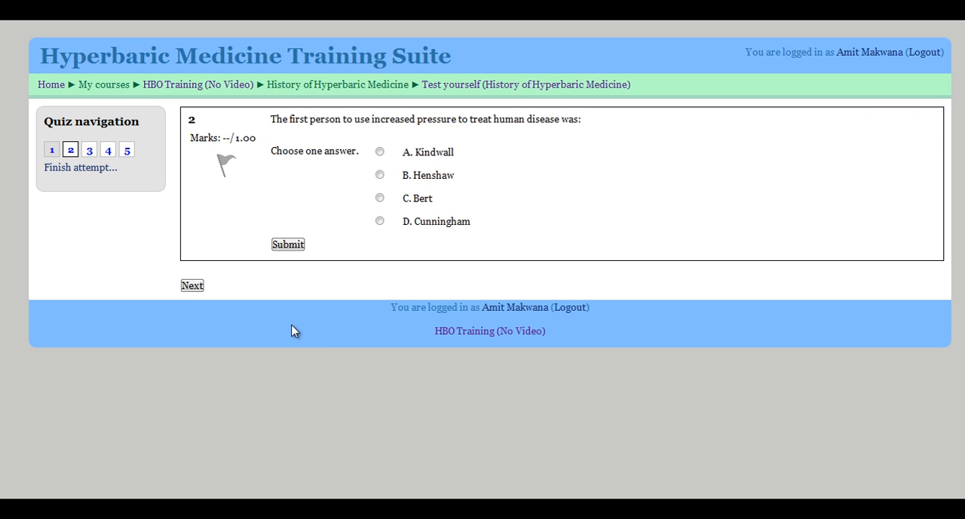
pyautogui.moveTo(417, 281)
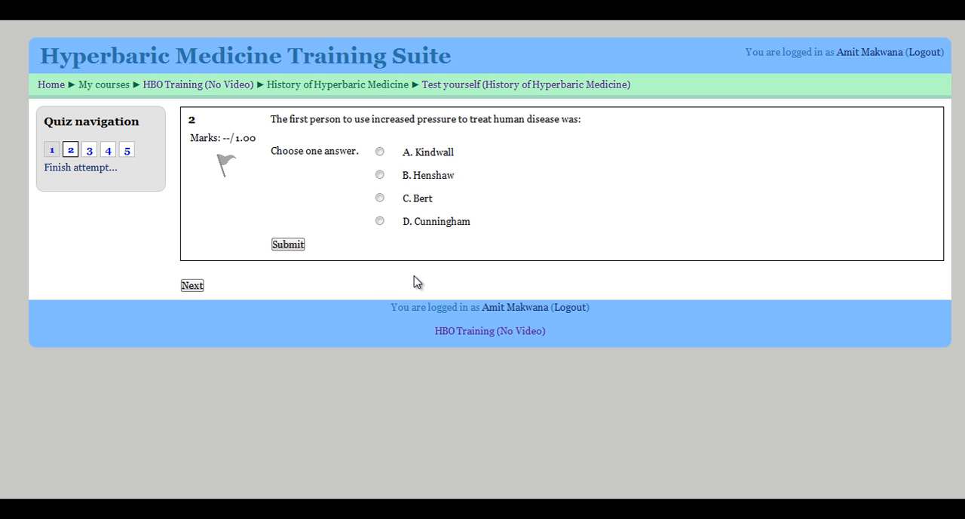
pyautogui.moveTo(420, 252)
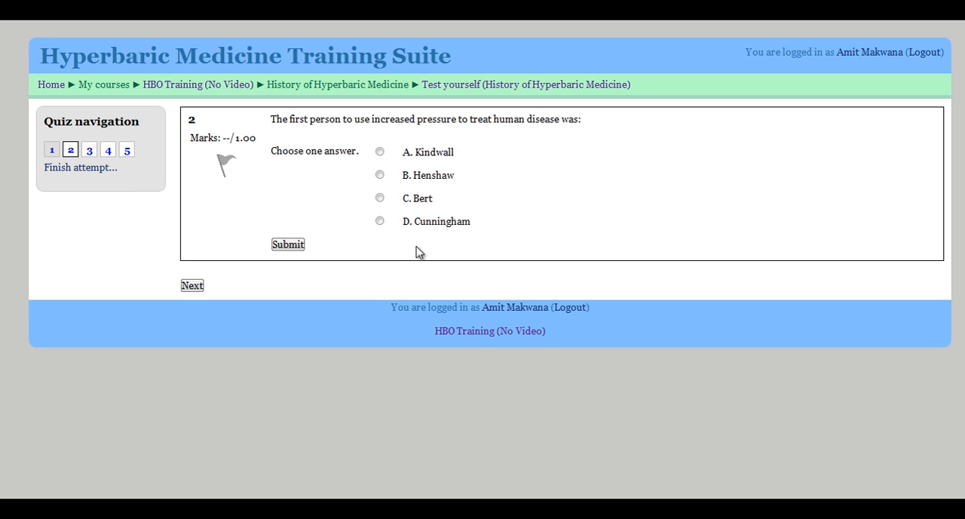
pyautogui.click(380, 174)
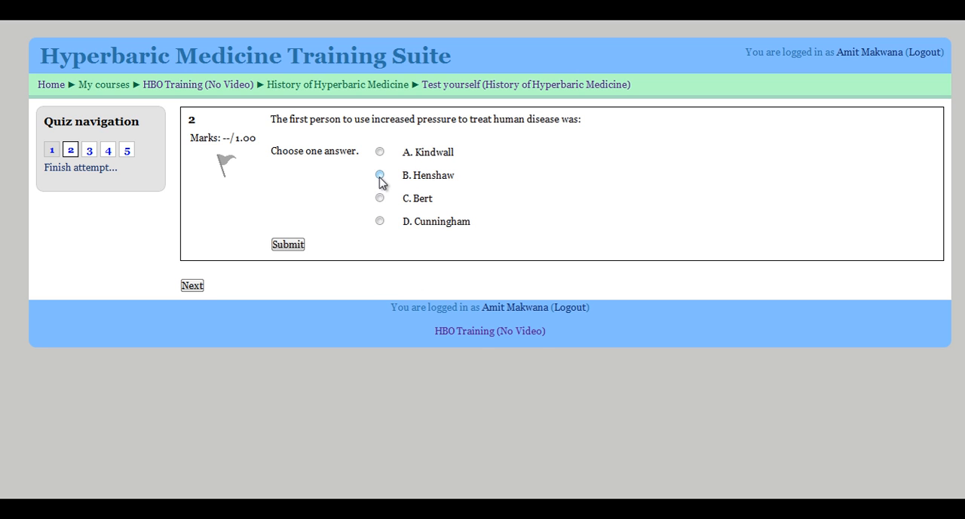
pyautogui.click(380, 174)
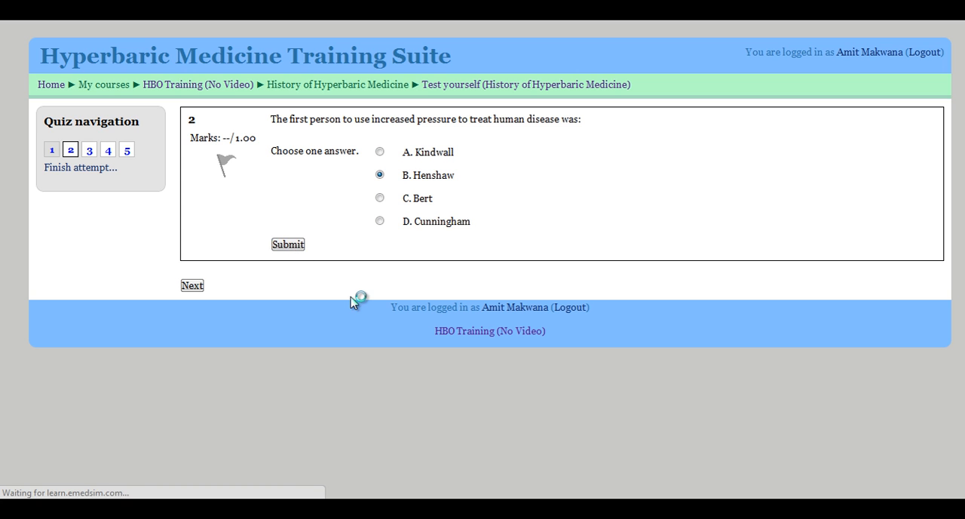
pyautogui.click(287, 243)
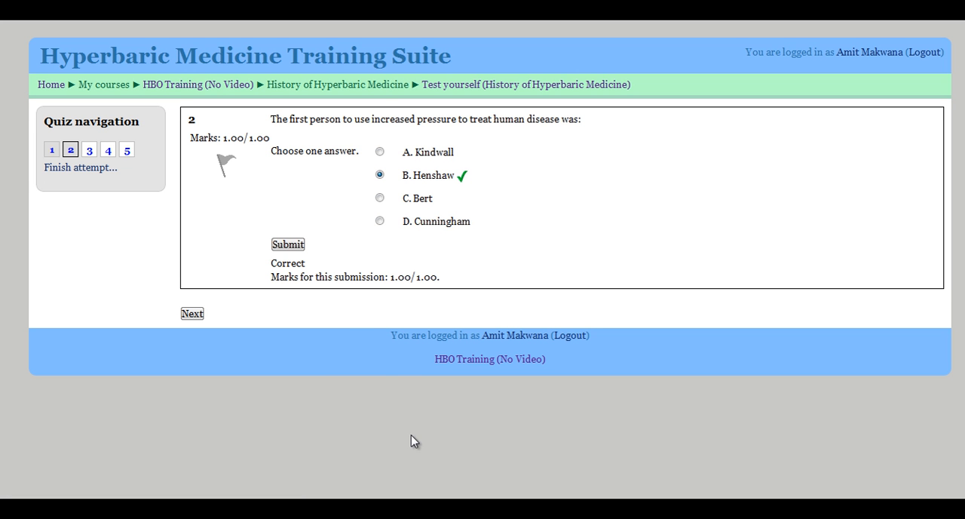
pyautogui.moveTo(322, 311)
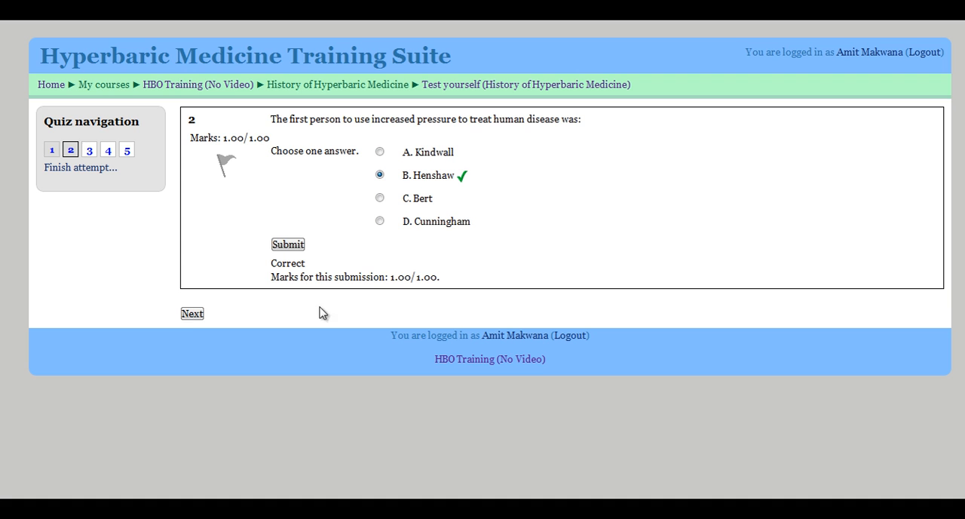
# Jump to question 5 and submit option B, pressure used therapeutically.
pyautogui.click(192, 313)
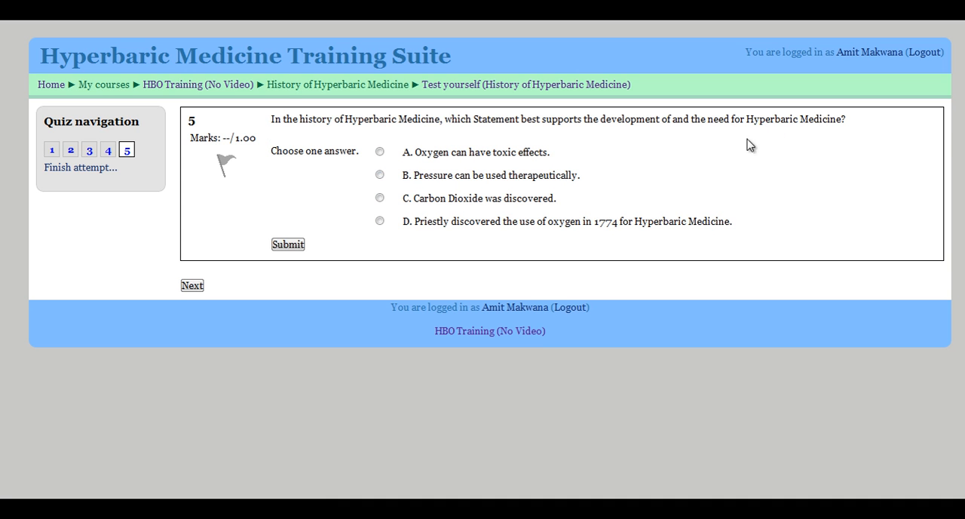
pyautogui.click(380, 174)
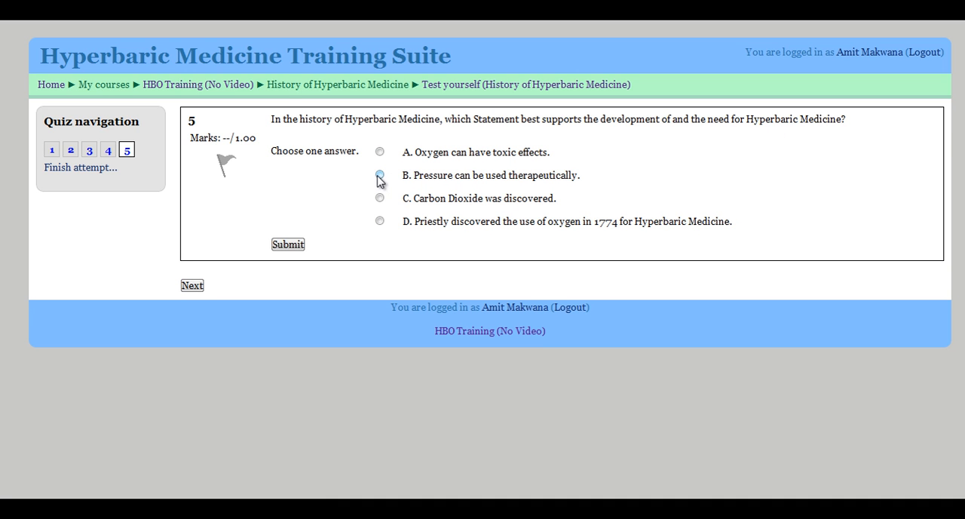
pyautogui.click(380, 174)
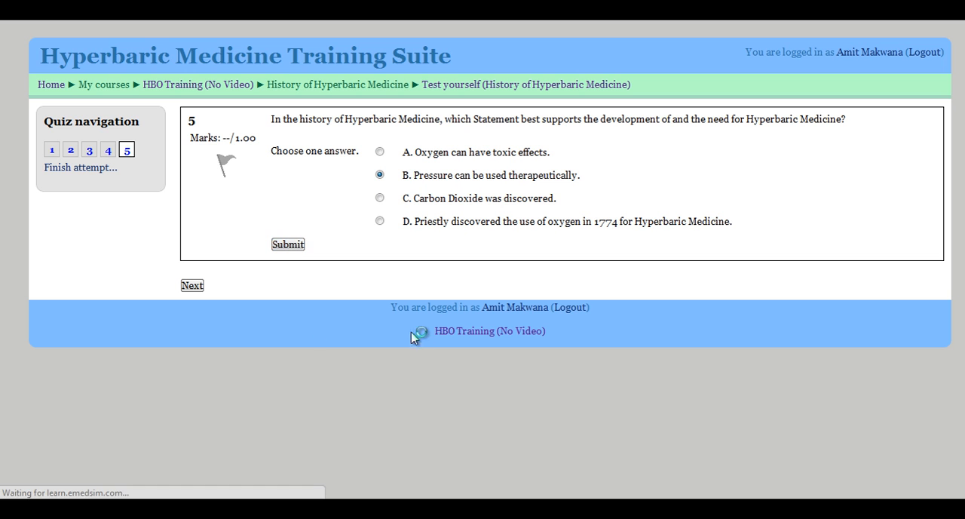
pyautogui.click(288, 244)
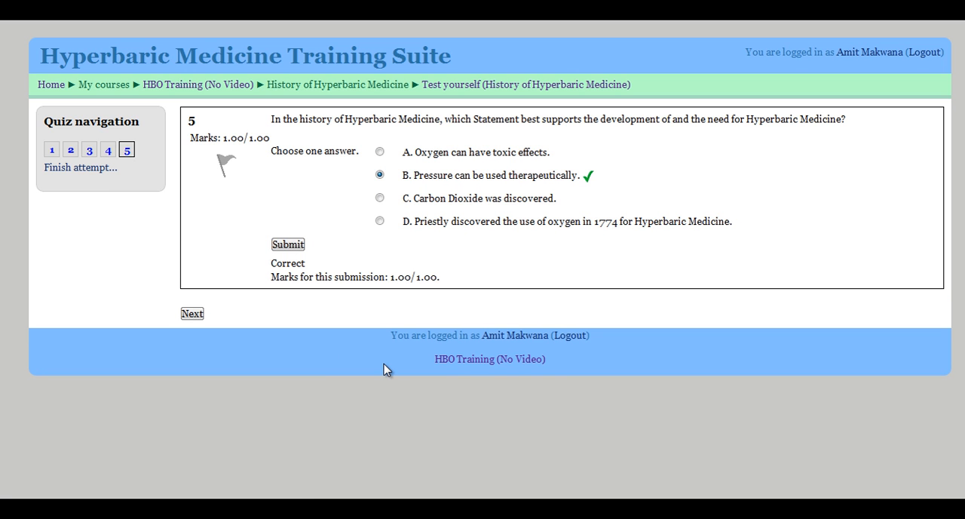
pyautogui.moveTo(255, 319)
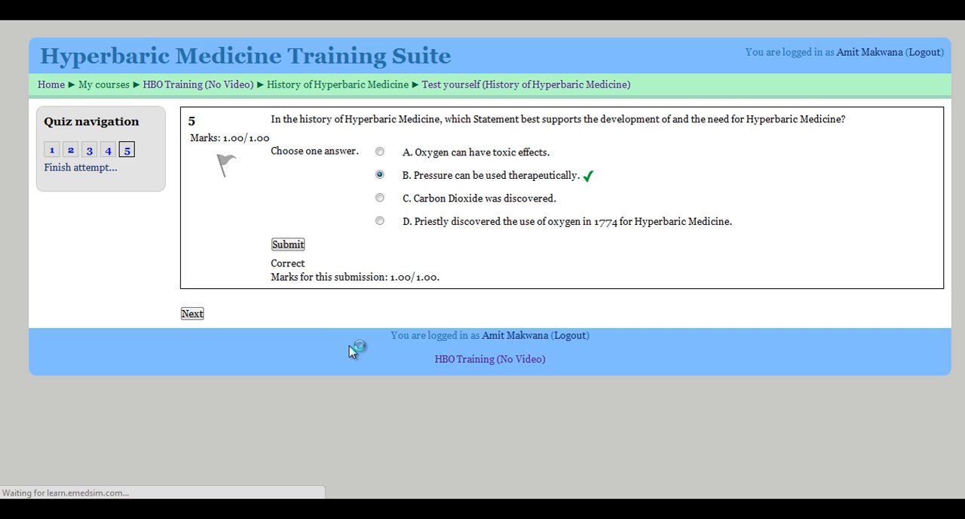
# Submit all five answers from the attempt summary and confirm finishing the attempt.
pyautogui.click(192, 313)
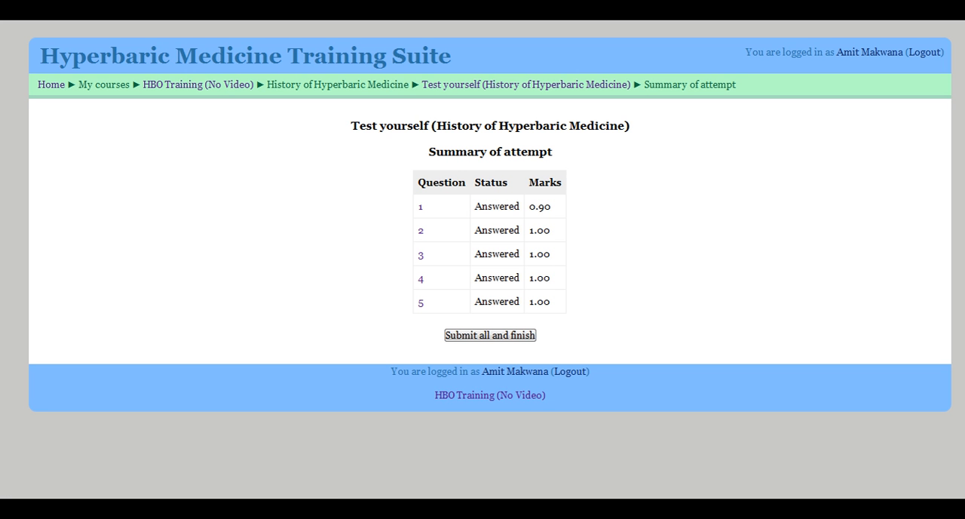
pyautogui.moveTo(549, 276)
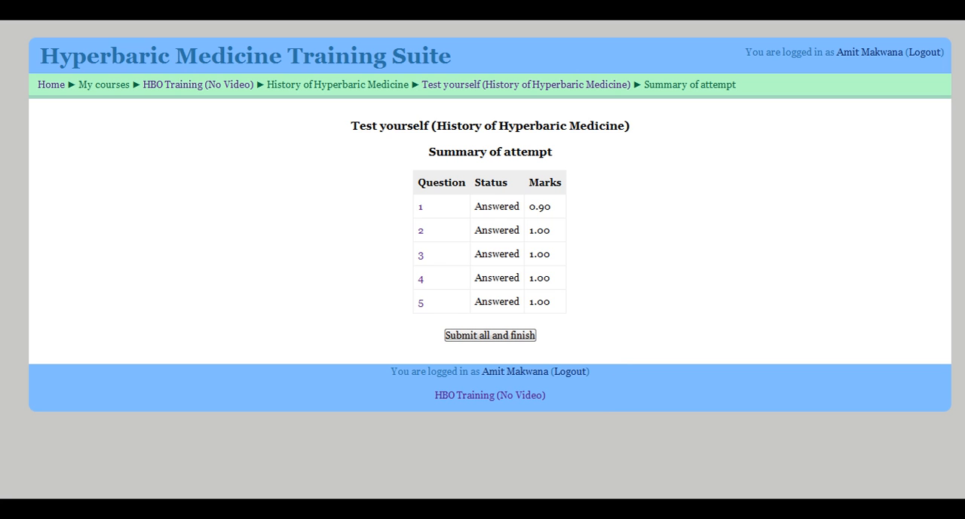
pyautogui.click(489, 335)
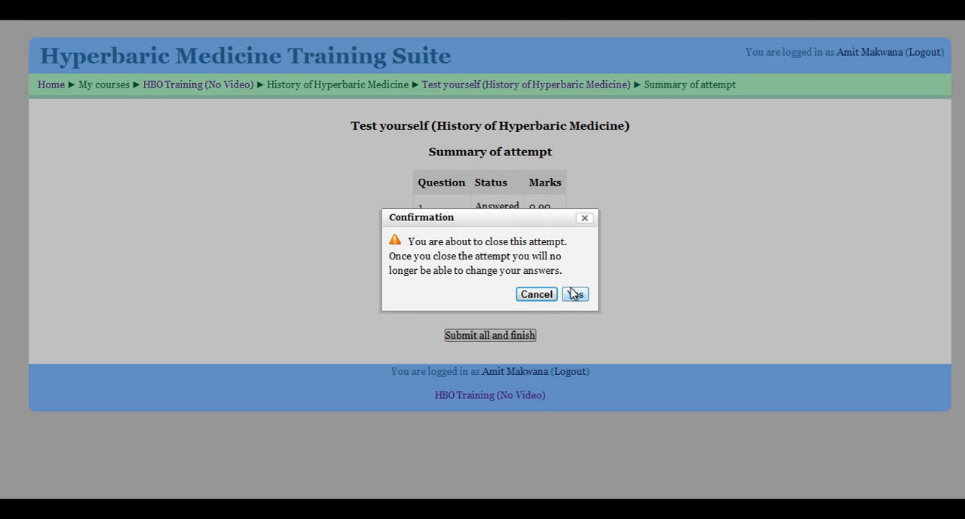
pyautogui.click(576, 294)
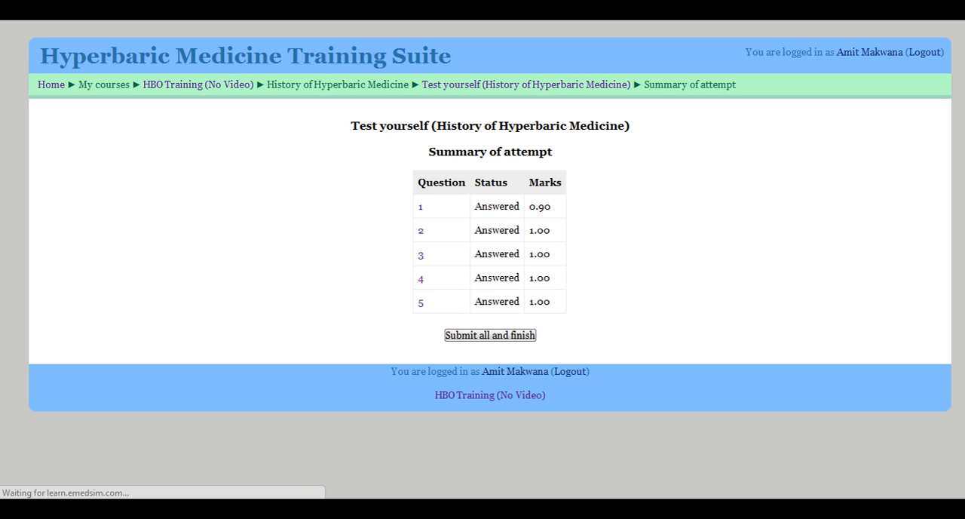
# Review the attempt graded 9.80/10, finish the review, and return to HBO Training (No Video).
pyautogui.click(489, 335)
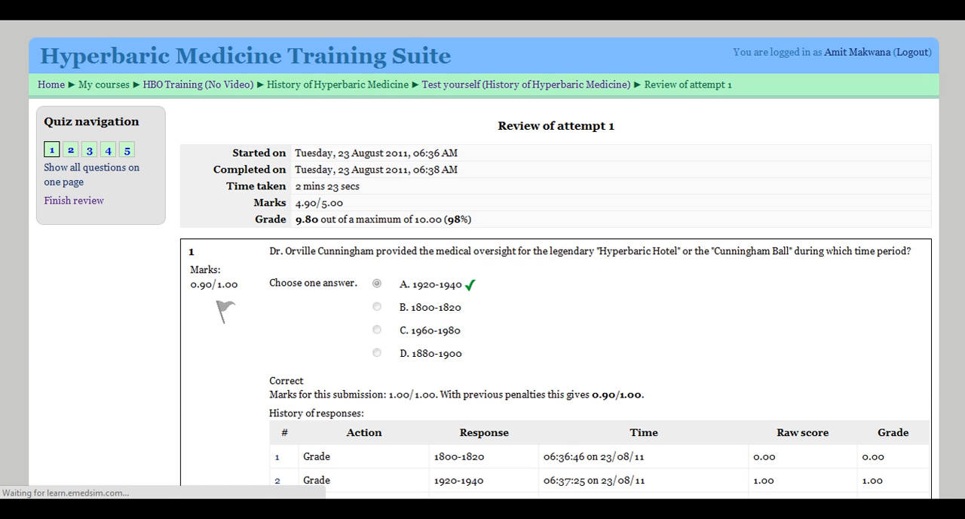
pyautogui.scroll(-3)
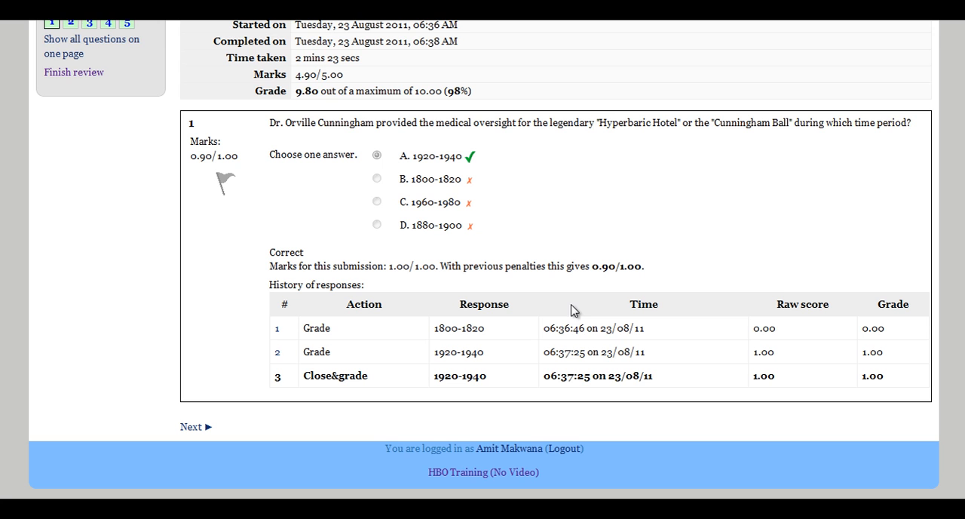
pyautogui.moveTo(714, 336)
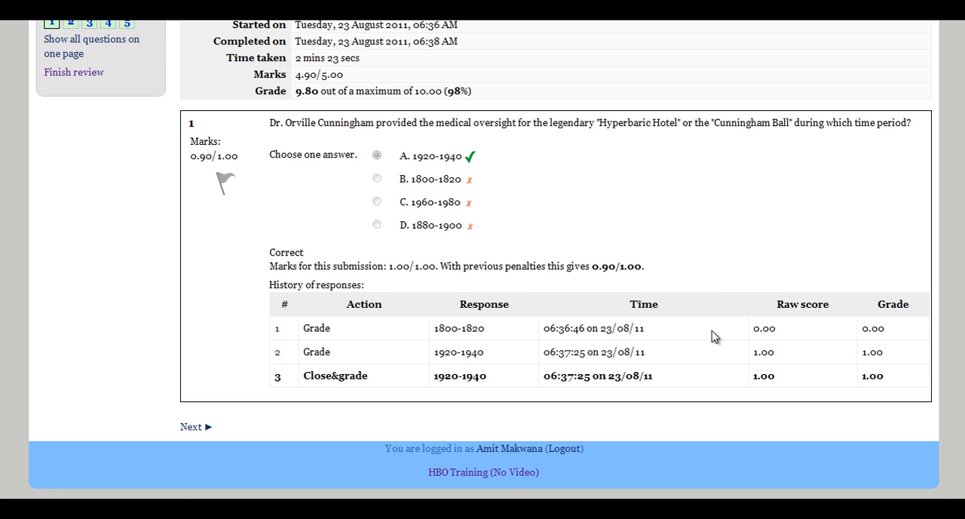
pyautogui.click(192, 426)
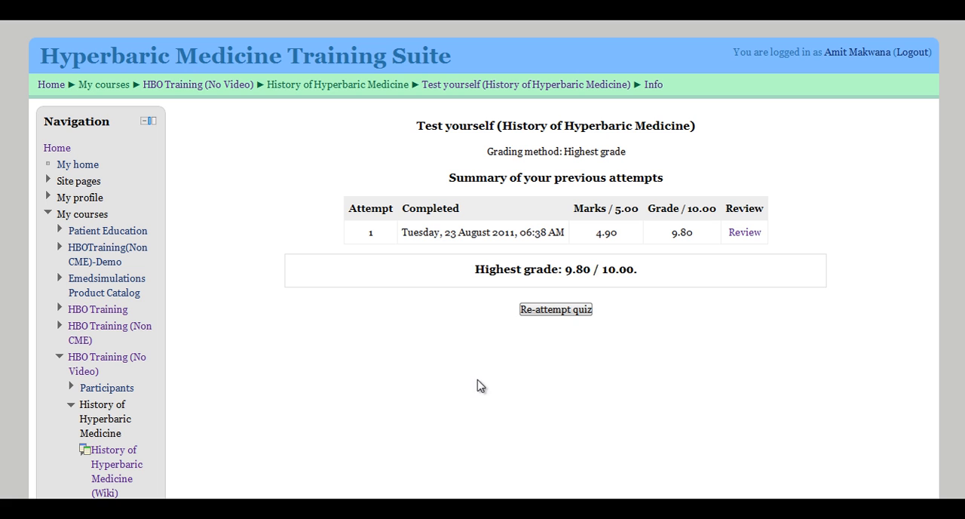
pyautogui.moveTo(456, 247)
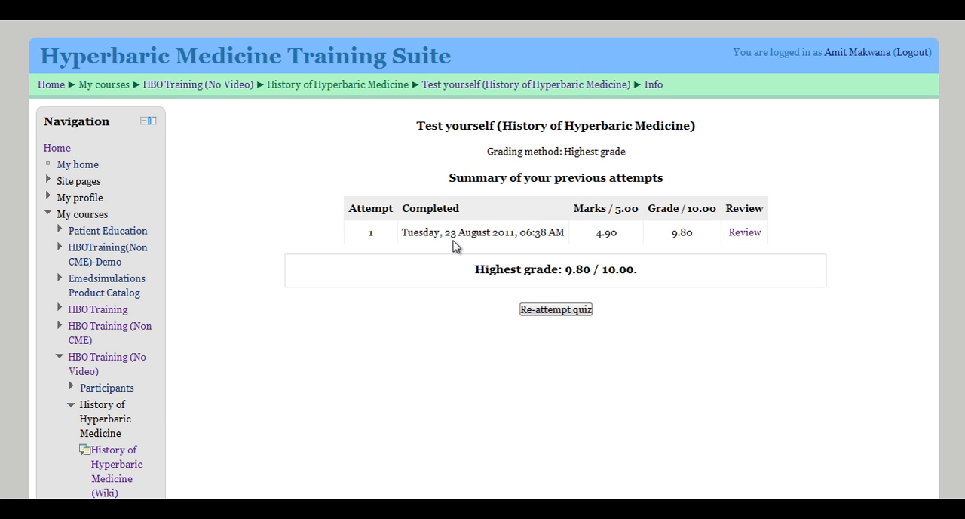
pyautogui.moveTo(697, 249)
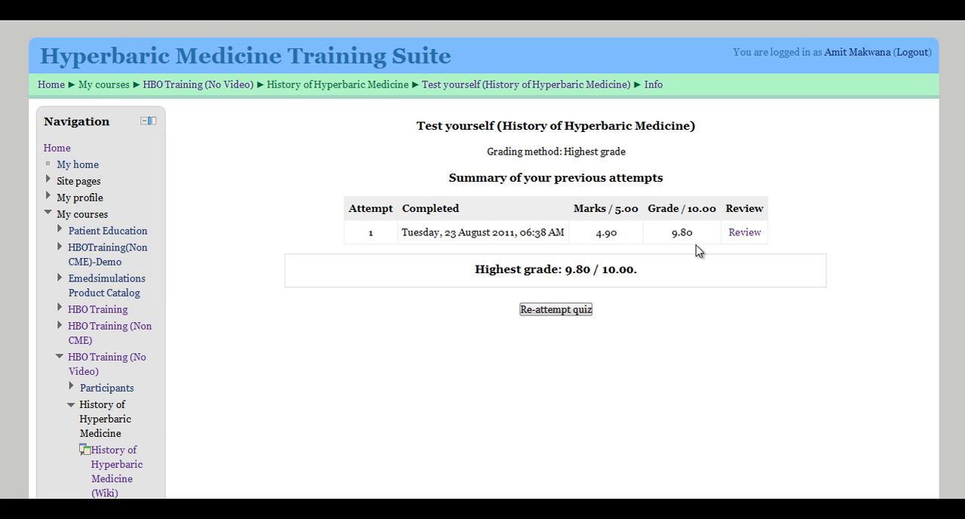
pyautogui.moveTo(217, 84)
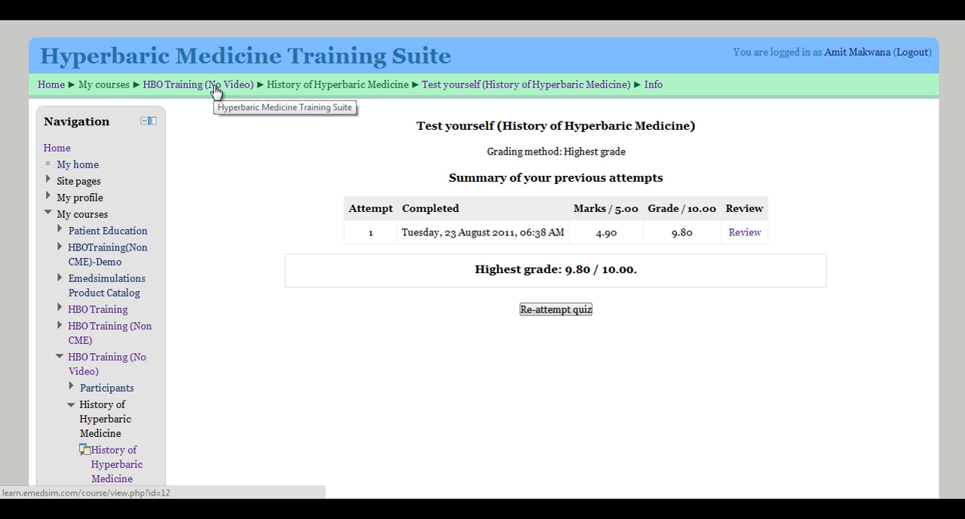
pyautogui.click(556, 309)
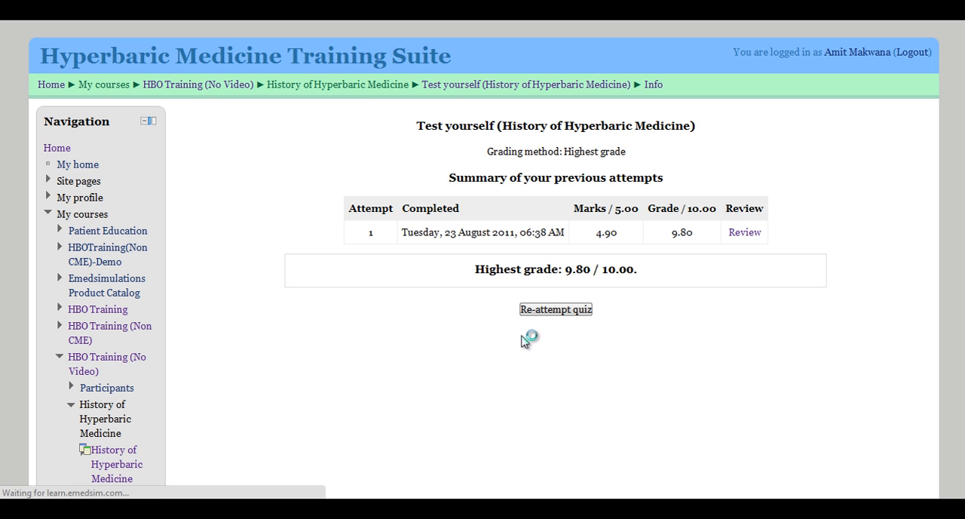
# Scroll the course outline down to section 4's TCOM Orientation Simulation link.
pyautogui.click(197, 83)
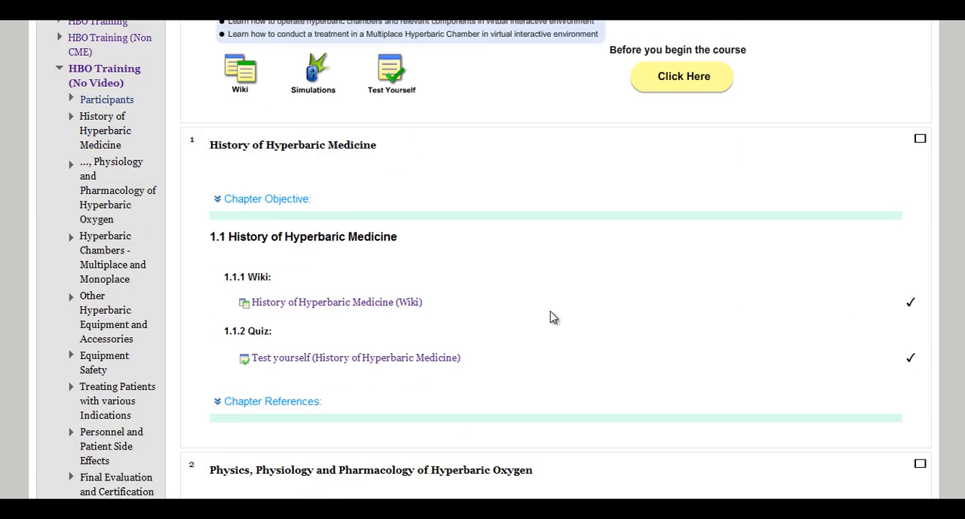
pyautogui.scroll(-3)
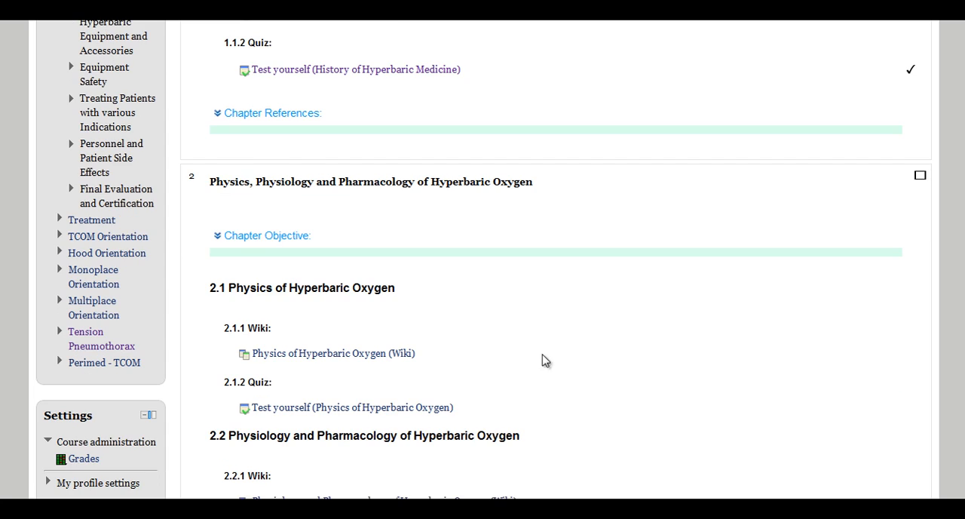
pyautogui.scroll(-3)
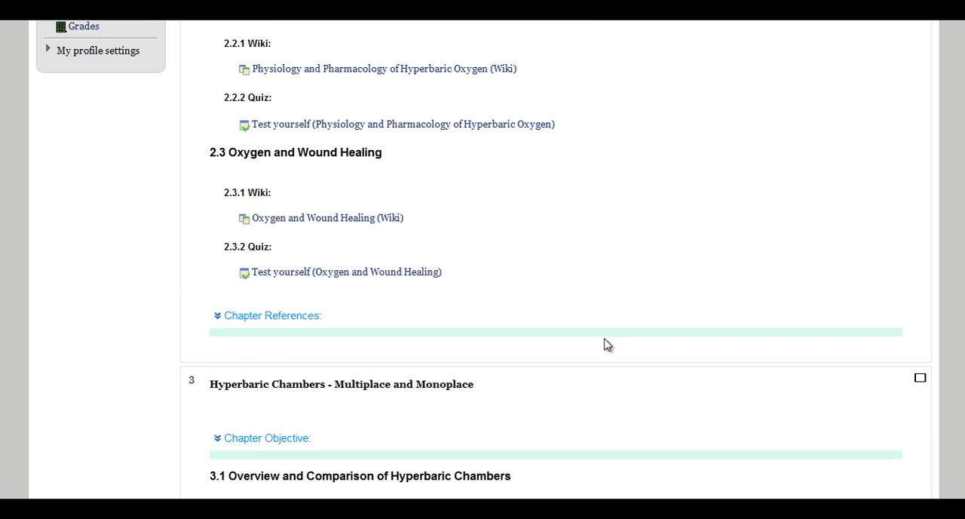
pyautogui.scroll(-3)
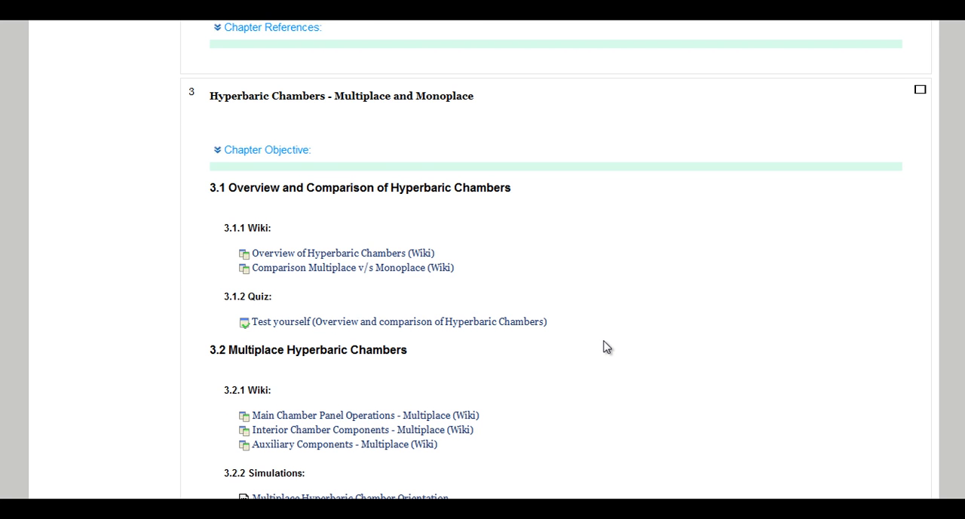
pyautogui.scroll(-3)
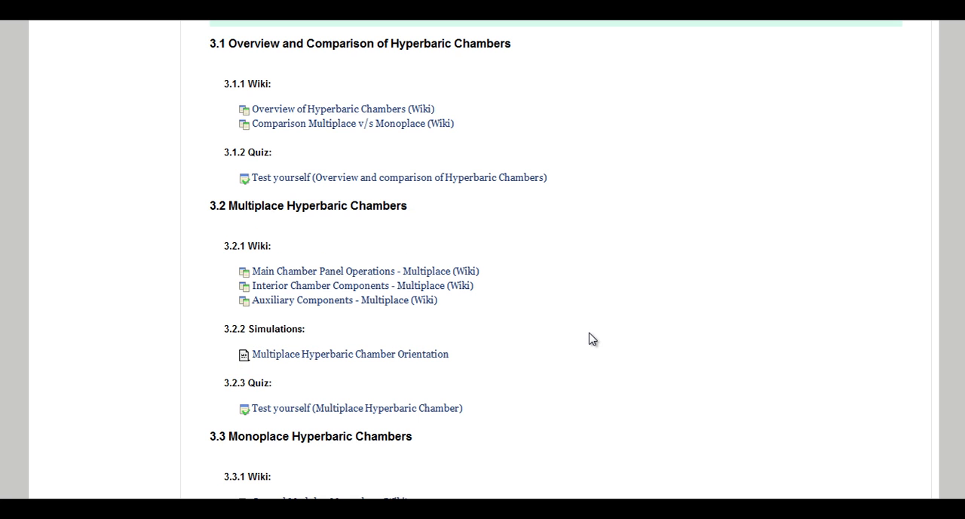
pyautogui.scroll(-3)
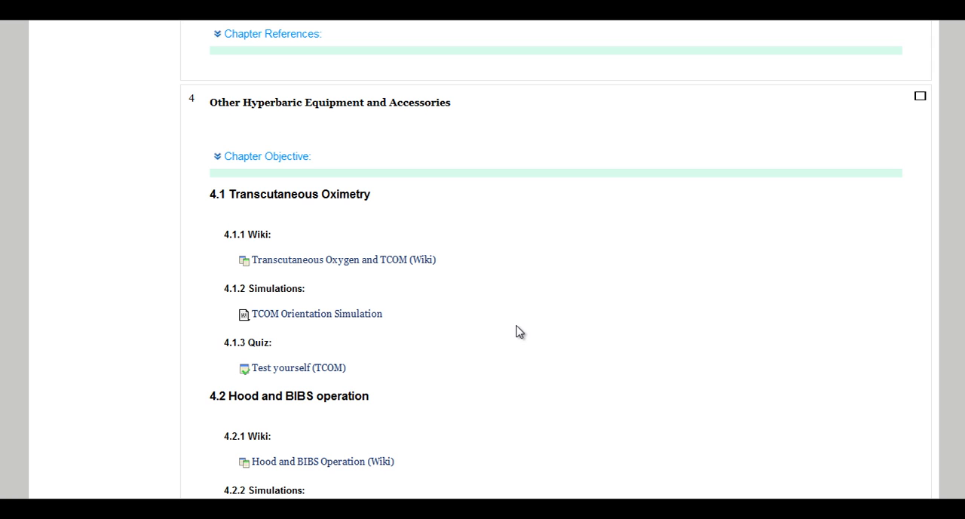
pyautogui.moveTo(243, 231)
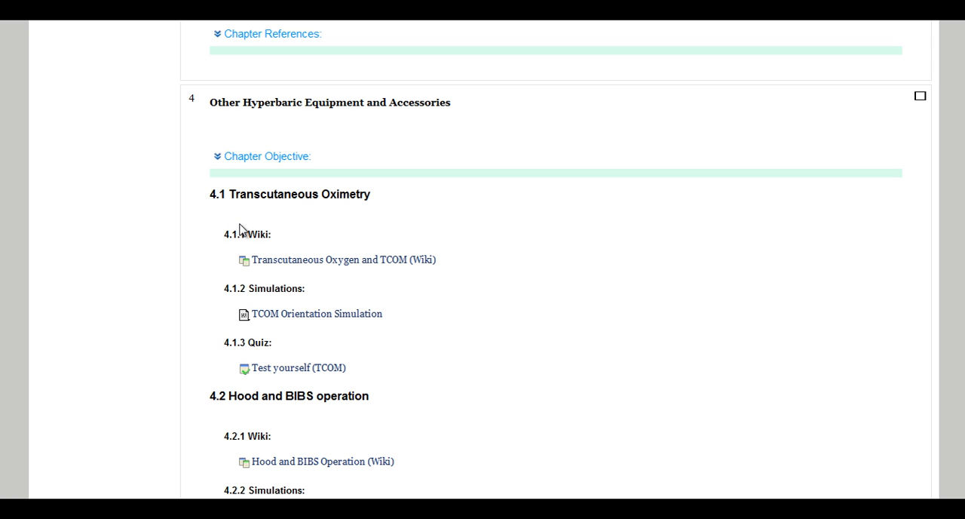
pyautogui.moveTo(211, 320)
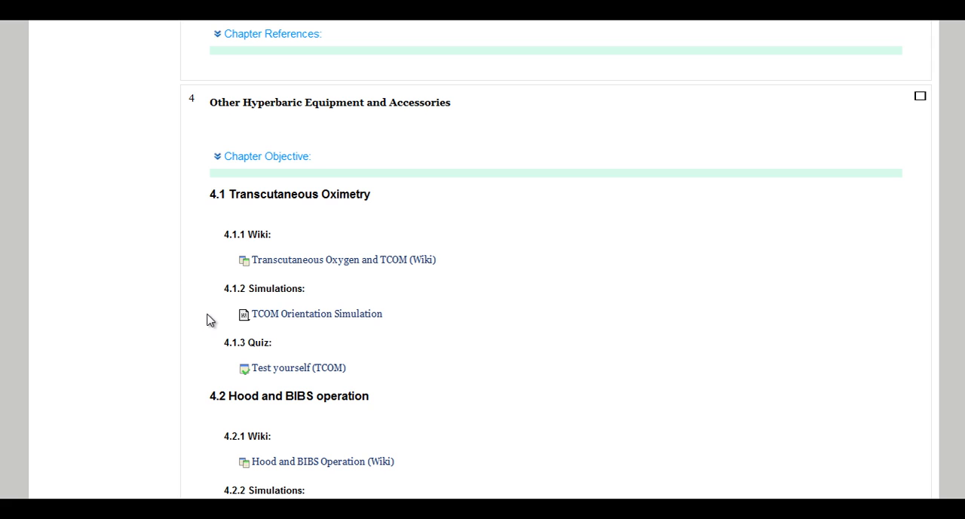
pyautogui.moveTo(259, 347)
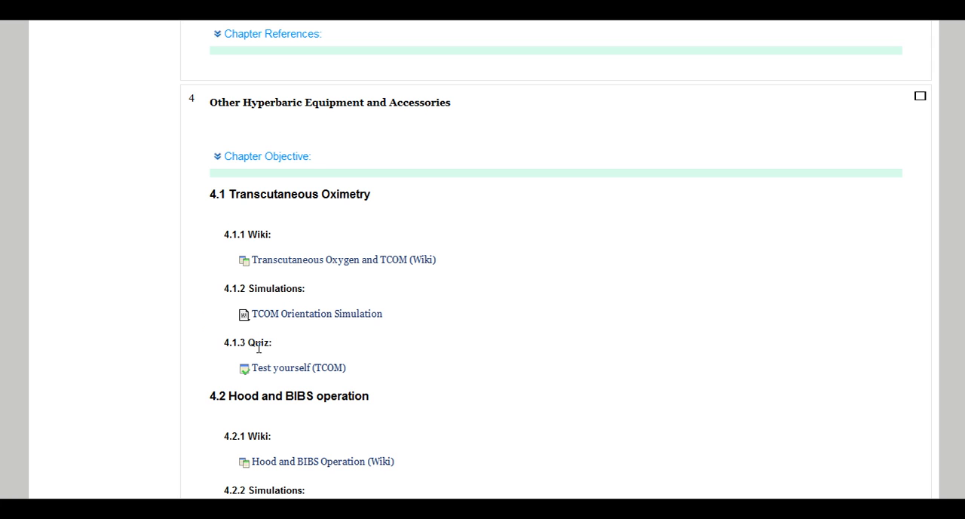
pyautogui.moveTo(297, 335)
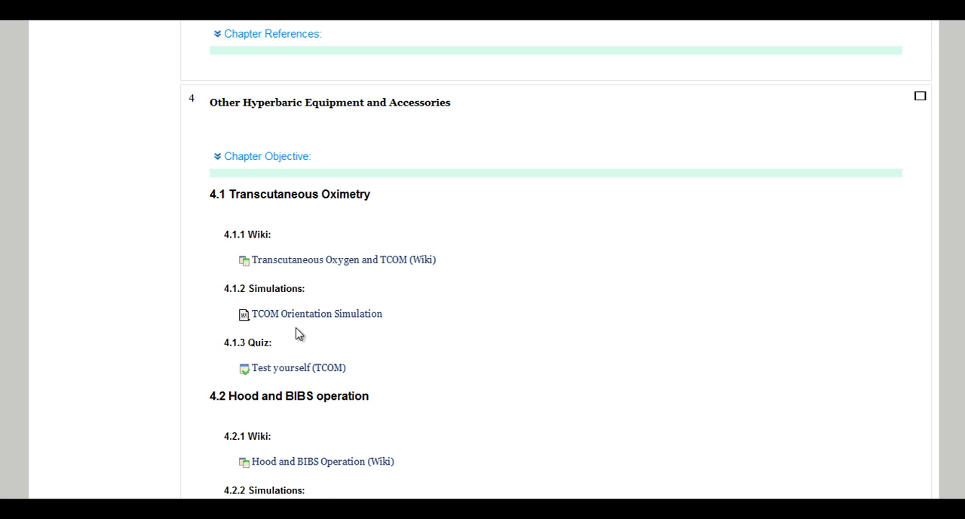
pyautogui.moveTo(300, 319)
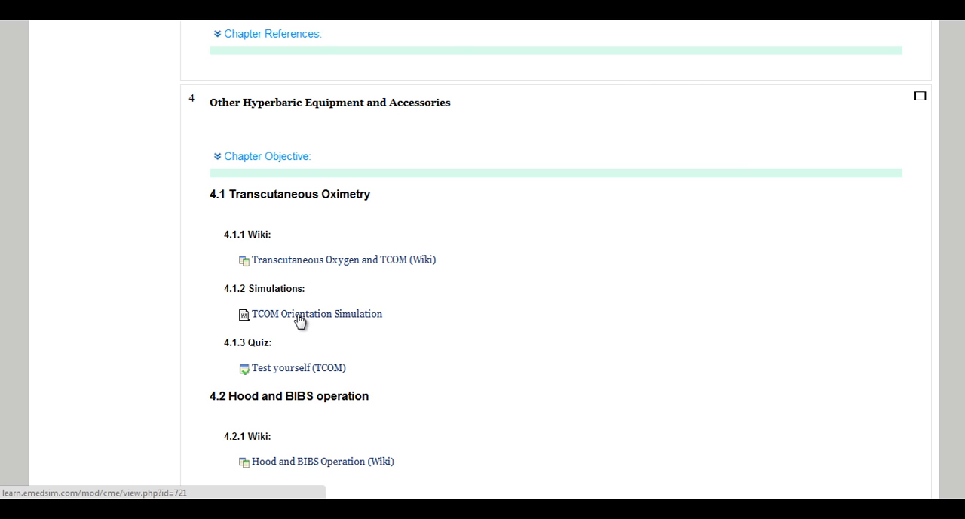
# Launch the TCOM Orientation Simulation and start the Components of a TCOM Unit objective.
pyautogui.click(317, 314)
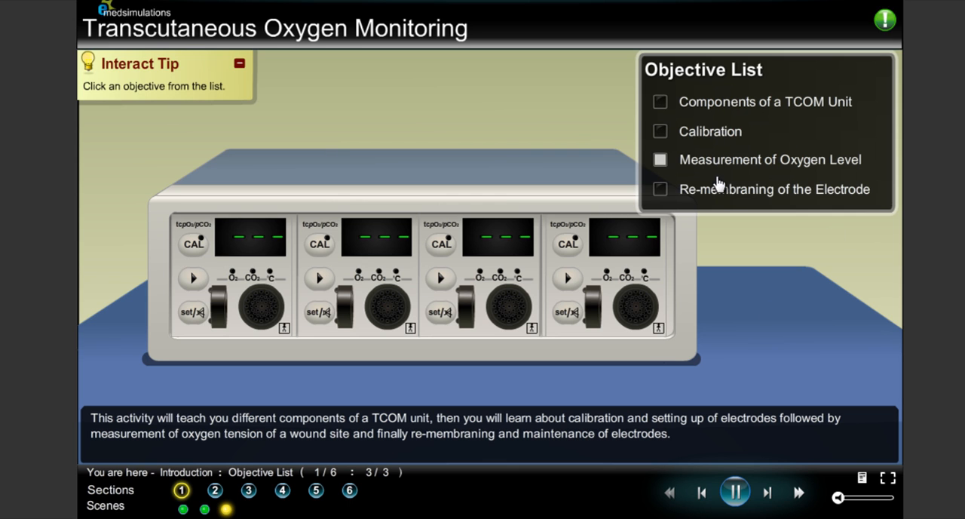
pyautogui.moveTo(764, 112)
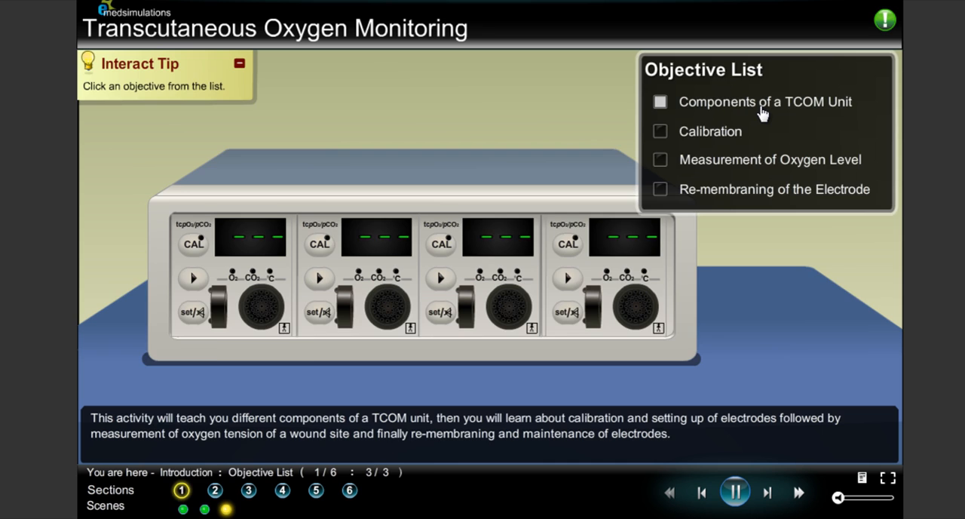
pyautogui.click(764, 101)
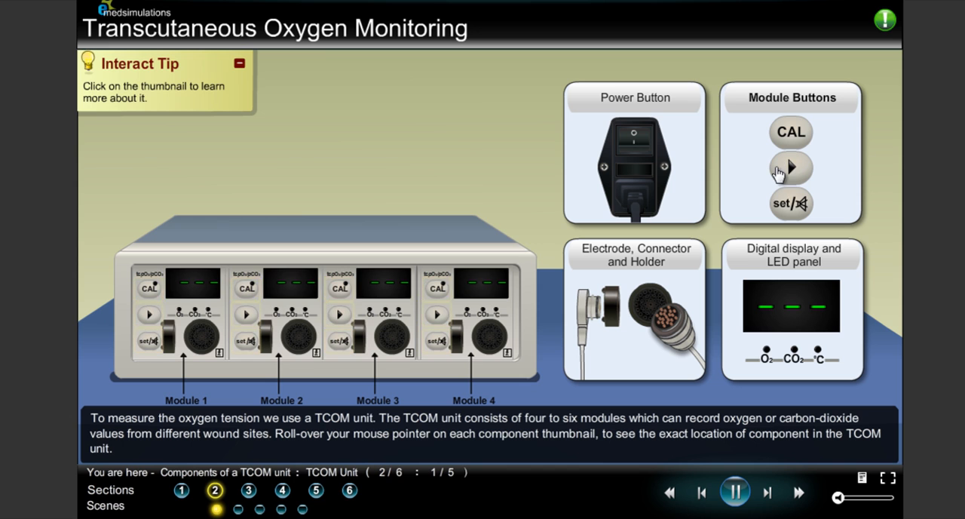
pyautogui.moveTo(640, 332)
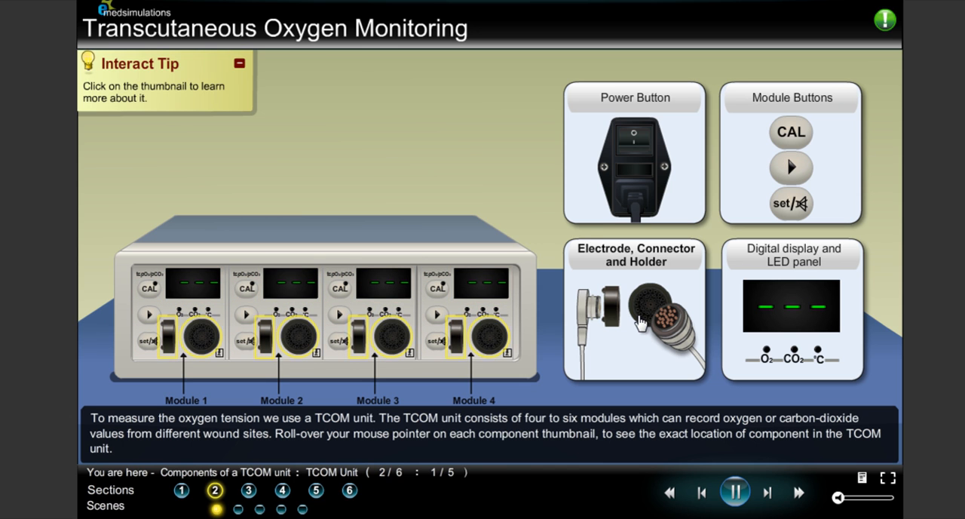
# View the Electrode, Connector and Holder close-up, then continue to oxygen measurement.
pyautogui.click(634, 314)
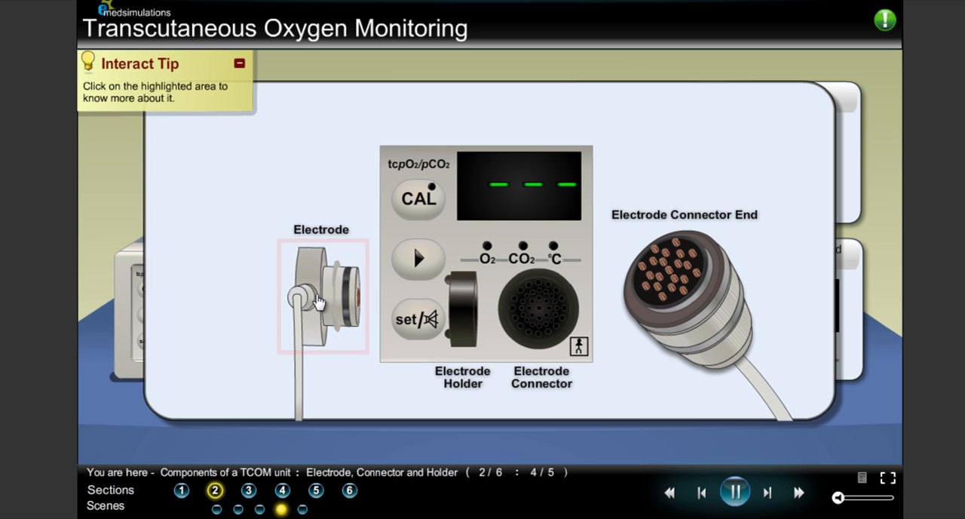
pyautogui.click(320, 298)
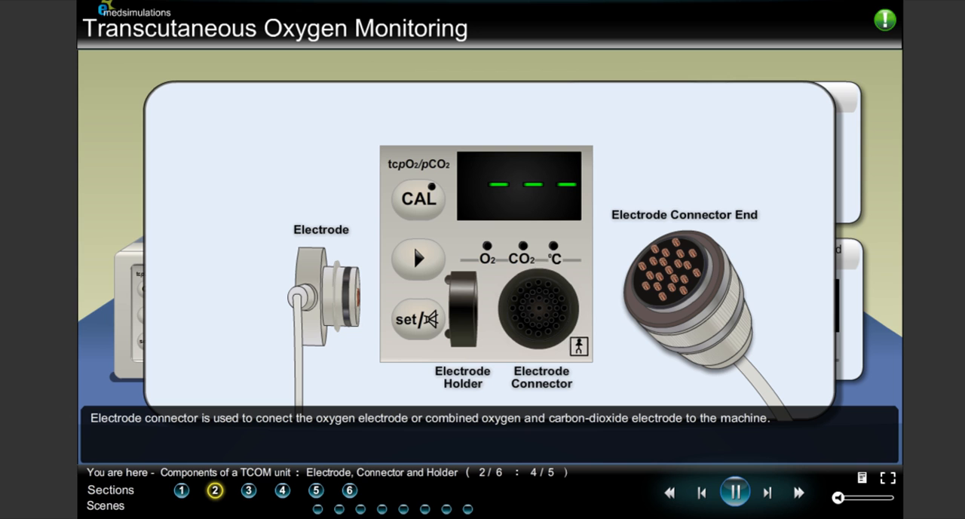
pyautogui.click(540, 308)
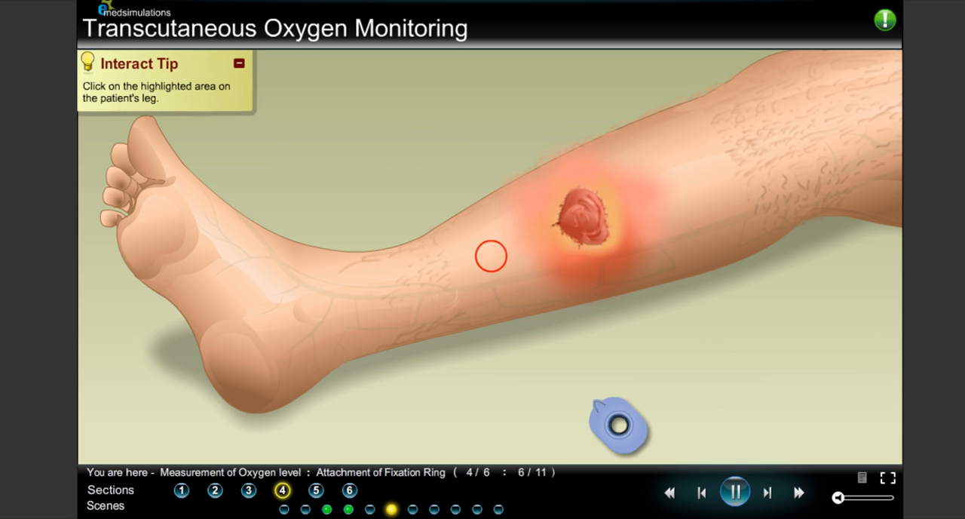
# Attach the fixation ring at the marked leg spot and set the electrode onto it.
pyautogui.click(489, 255)
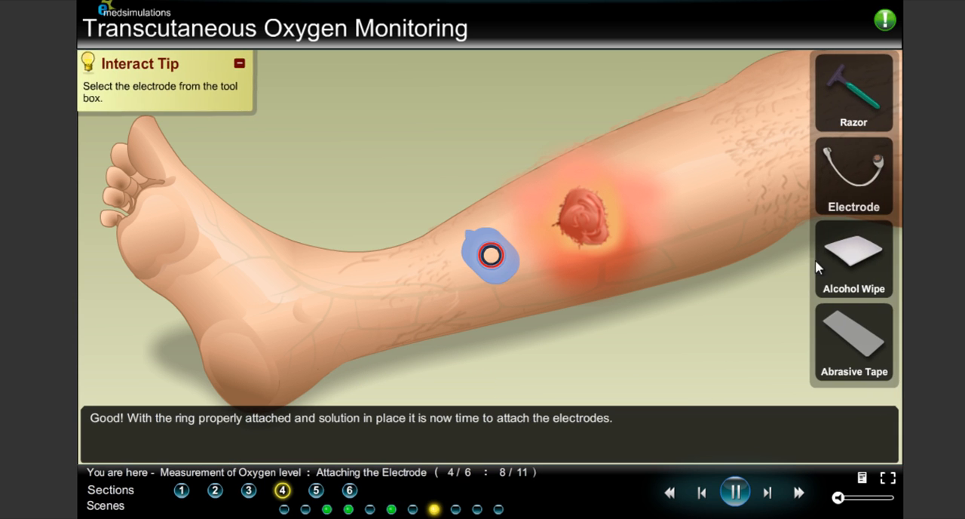
pyautogui.click(853, 176)
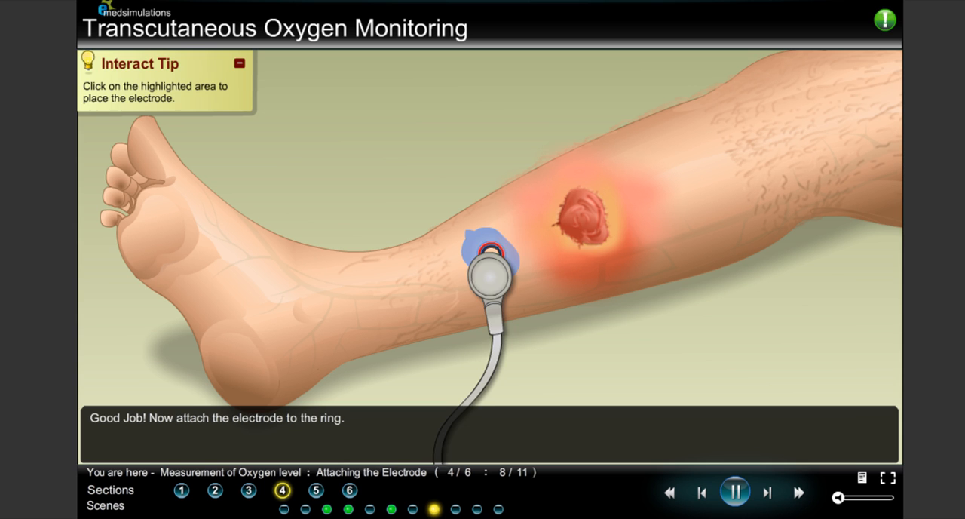
pyautogui.click(490, 264)
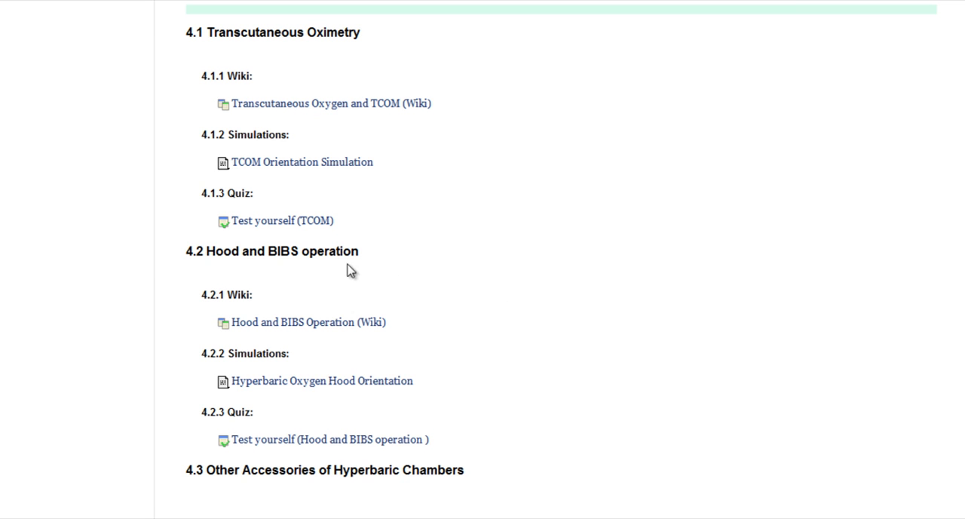
# Scroll past chapters 5–7 to chapter 8, Final Evaluation and Certification.
pyautogui.scroll(-3)
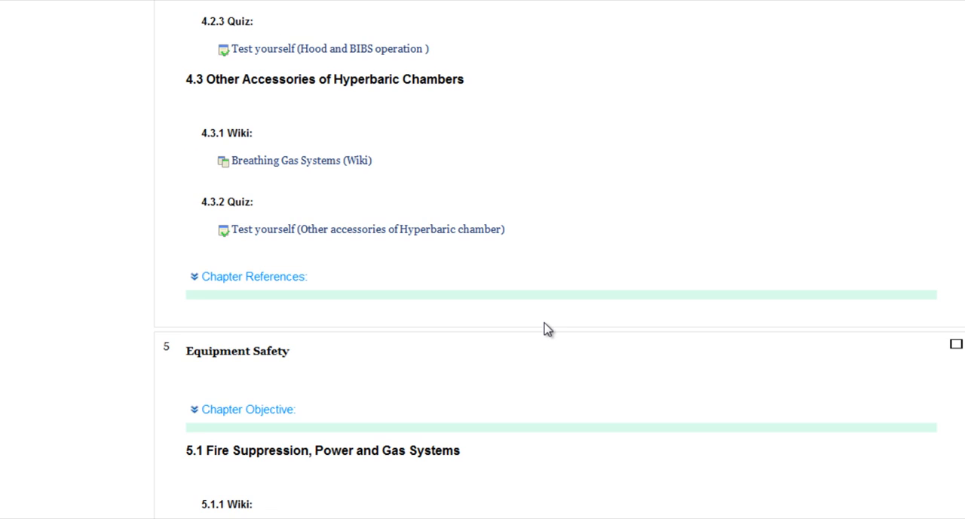
pyautogui.scroll(-3)
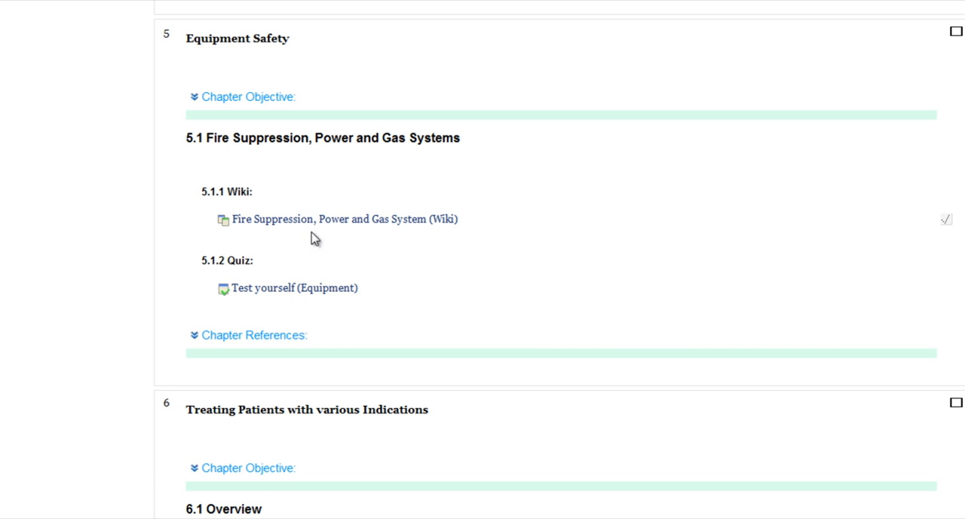
pyautogui.scroll(-3)
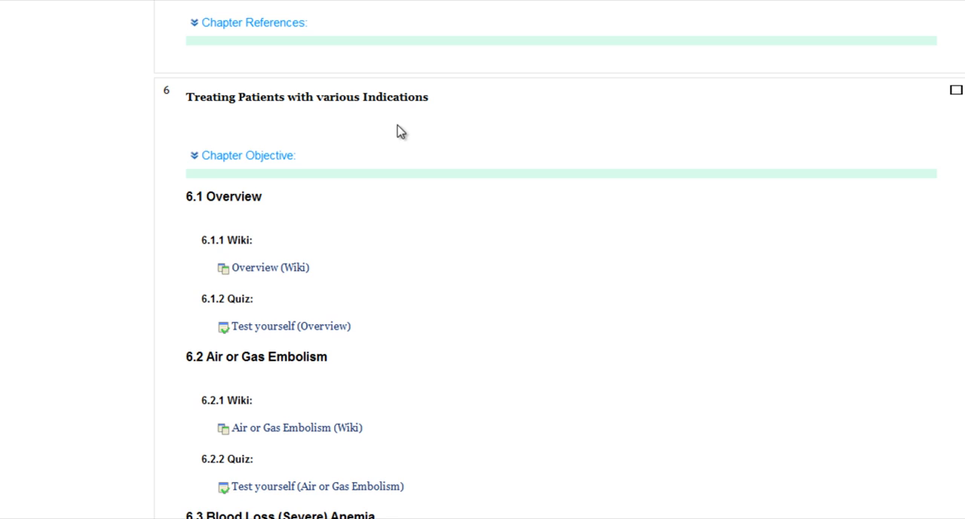
pyautogui.scroll(-3)
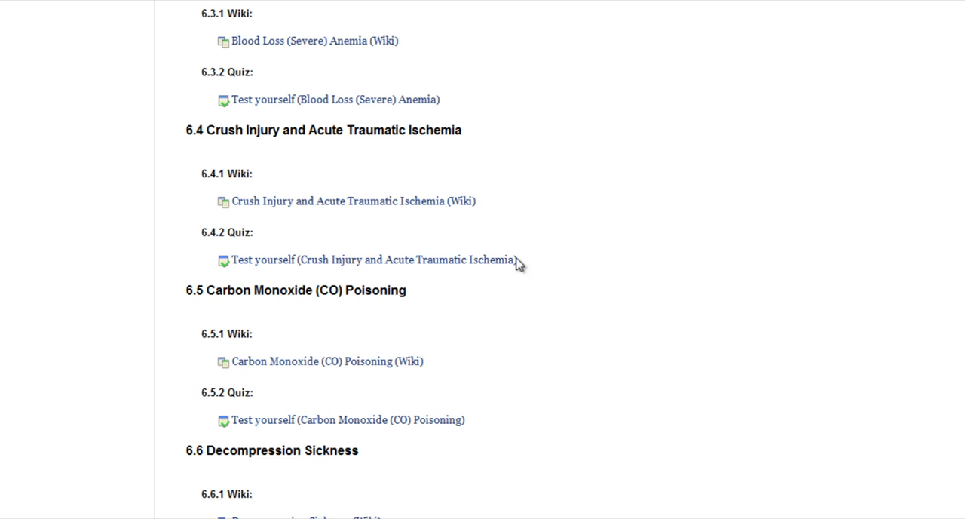
pyautogui.scroll(-3)
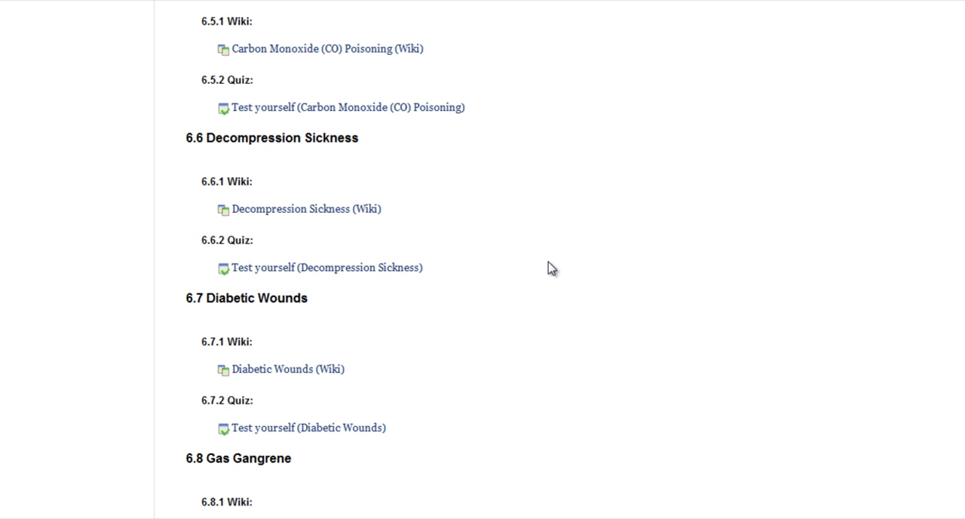
pyautogui.scroll(-3)
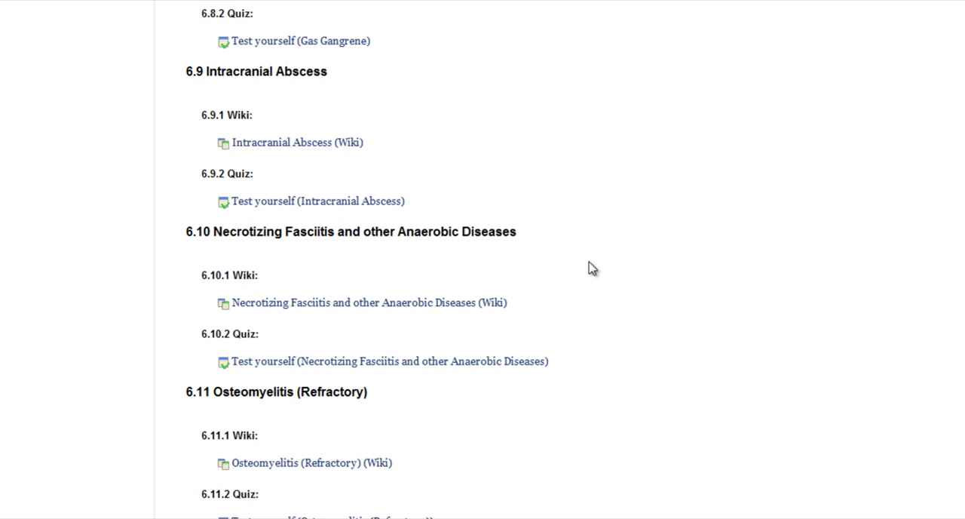
pyautogui.scroll(-3)
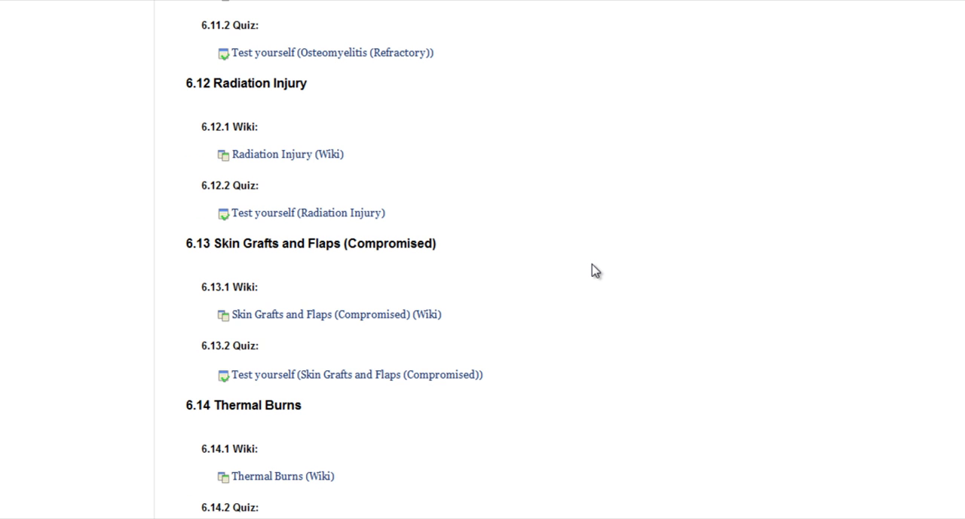
pyautogui.scroll(-3)
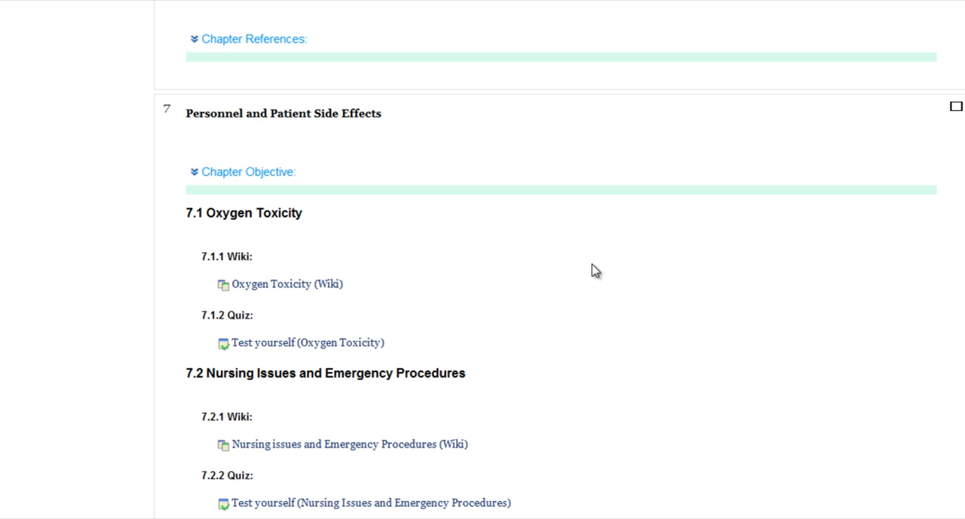
pyautogui.scroll(-3)
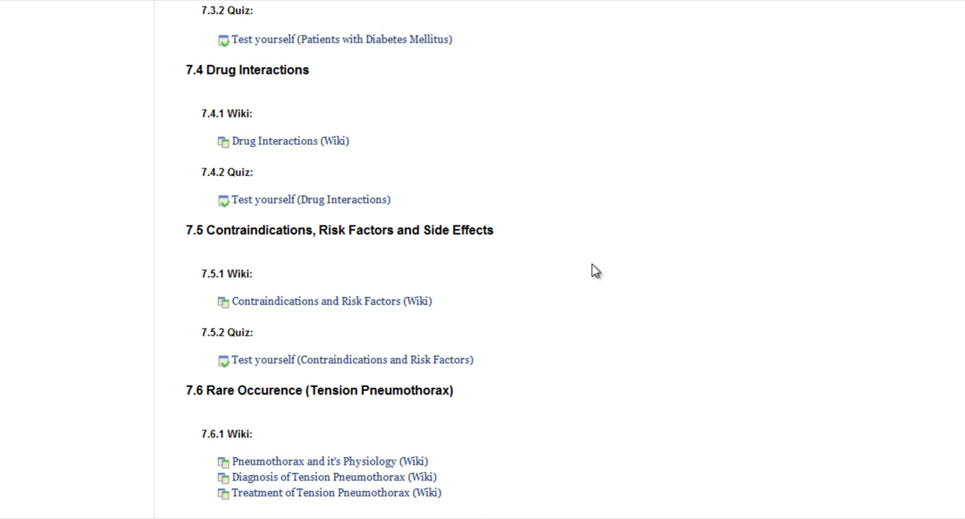
pyautogui.scroll(-3)
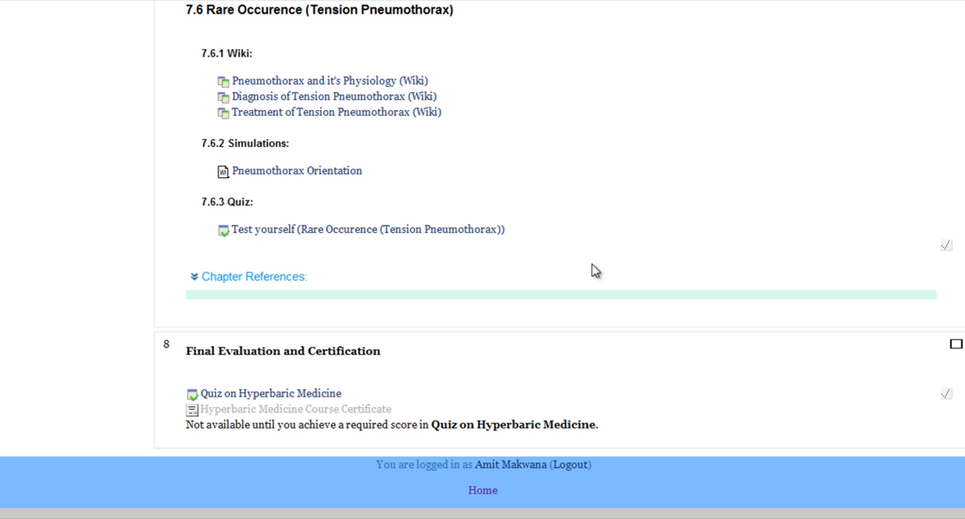
pyautogui.moveTo(380, 365)
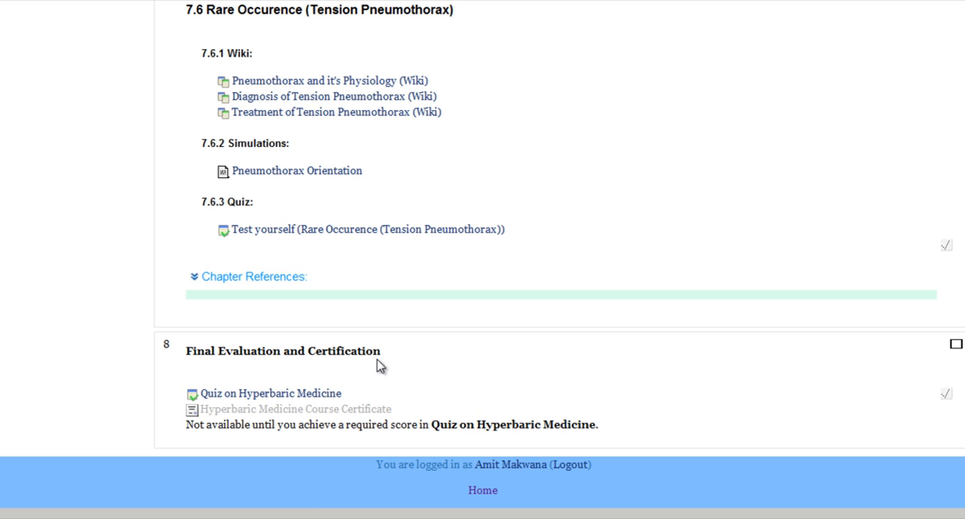
pyautogui.moveTo(591, 417)
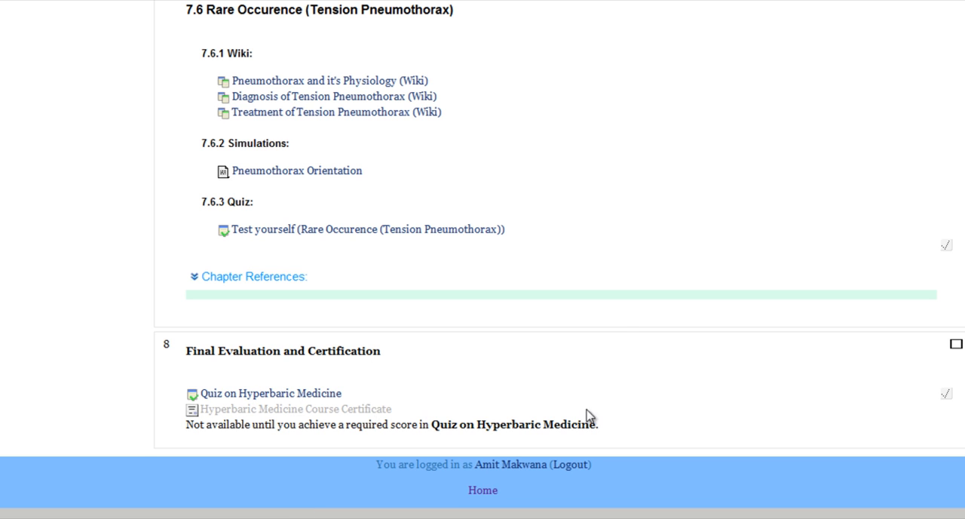
pyautogui.moveTo(665, 394)
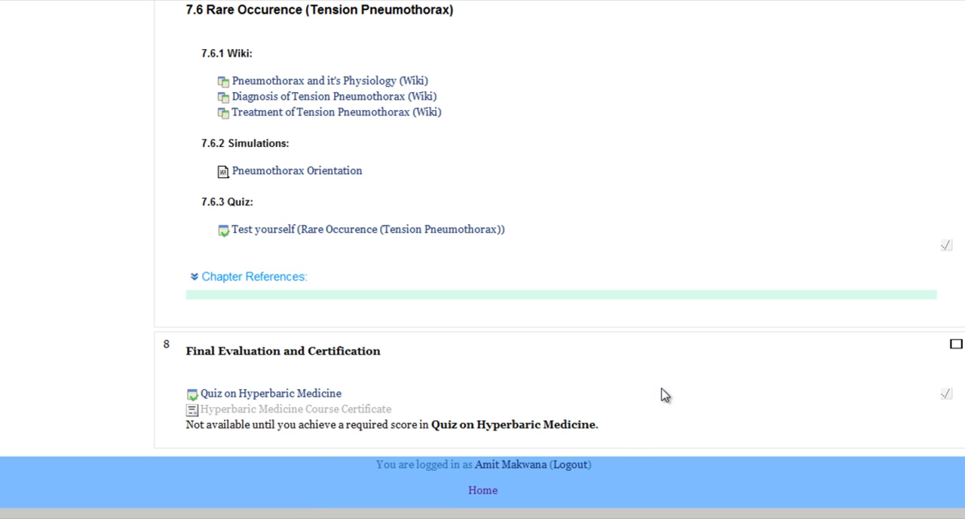
pyautogui.moveTo(597, 430)
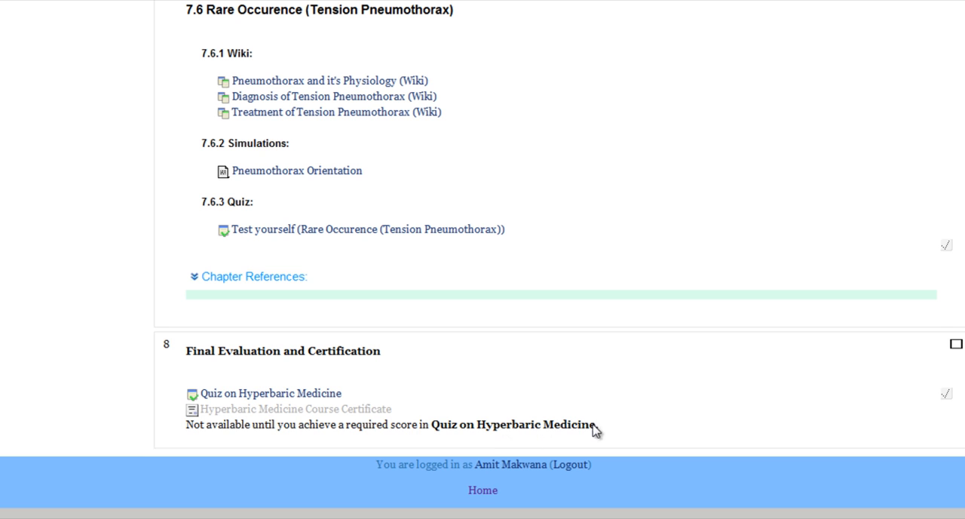
pyautogui.moveTo(783, 400)
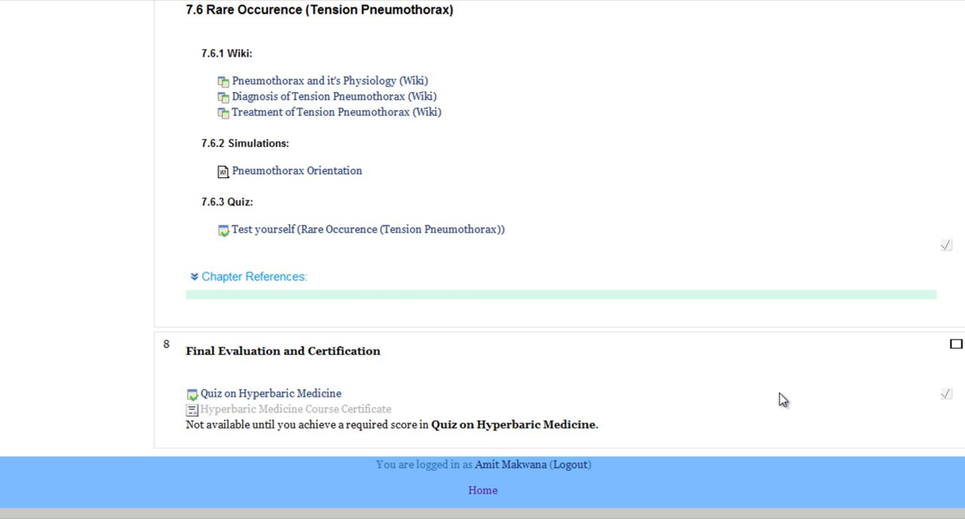